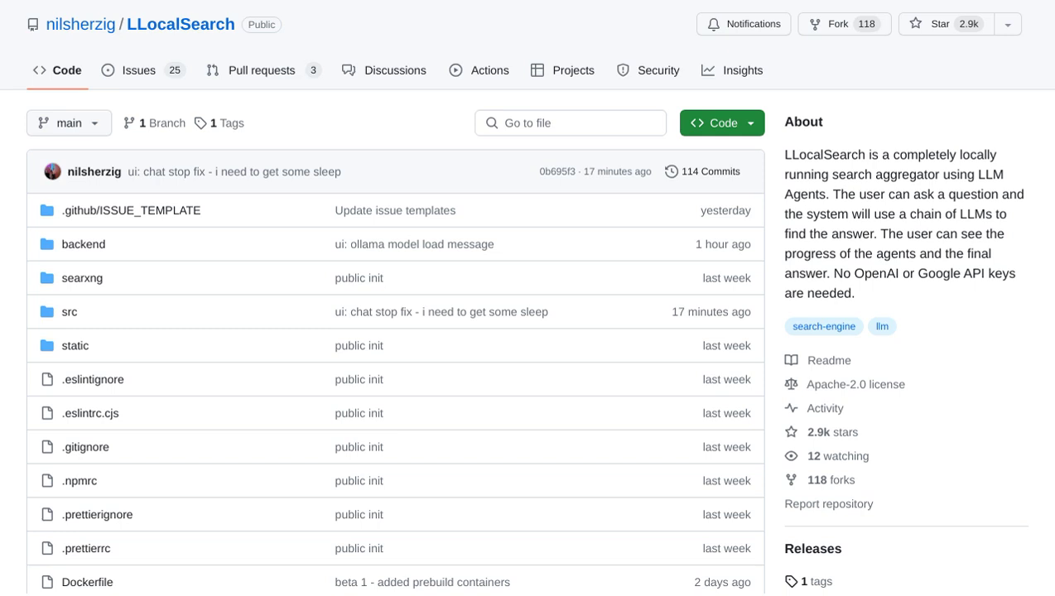
pyautogui.scroll(-3)
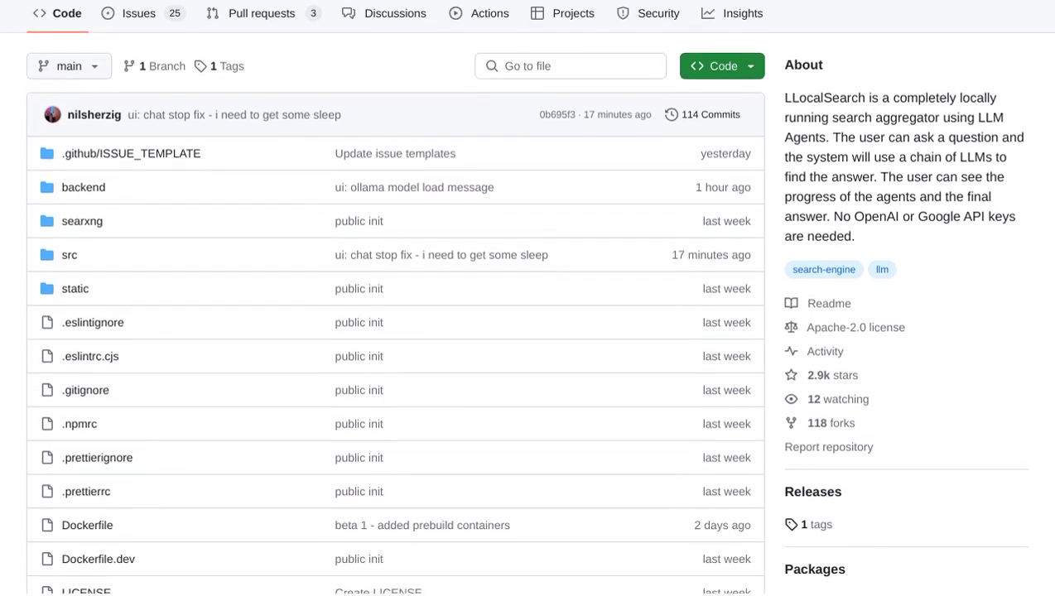
pyautogui.scroll(-3)
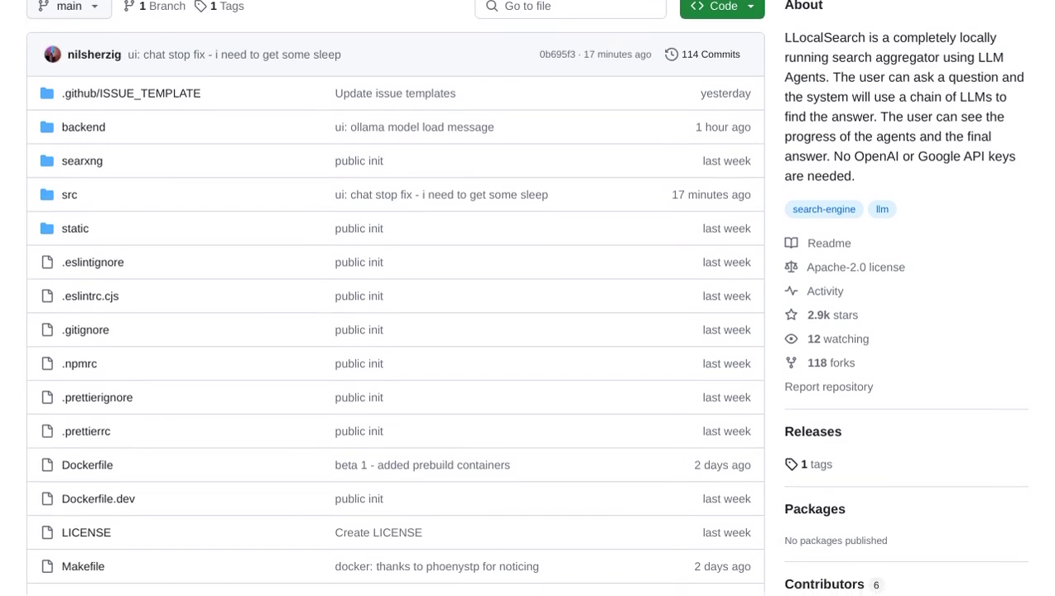
pyautogui.scroll(-3)
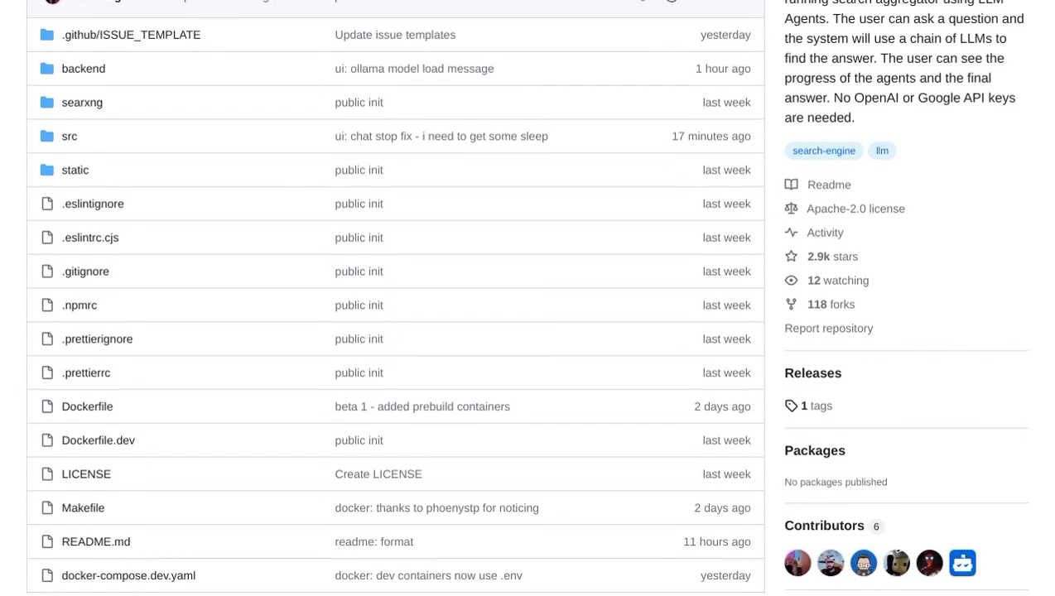
pyautogui.scroll(-3)
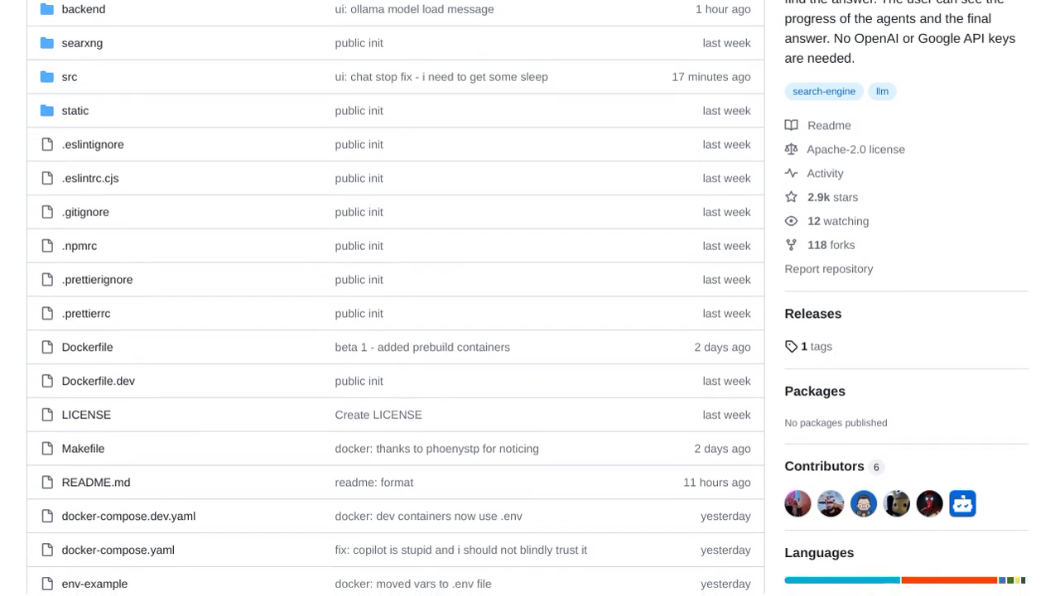
pyautogui.scroll(-3)
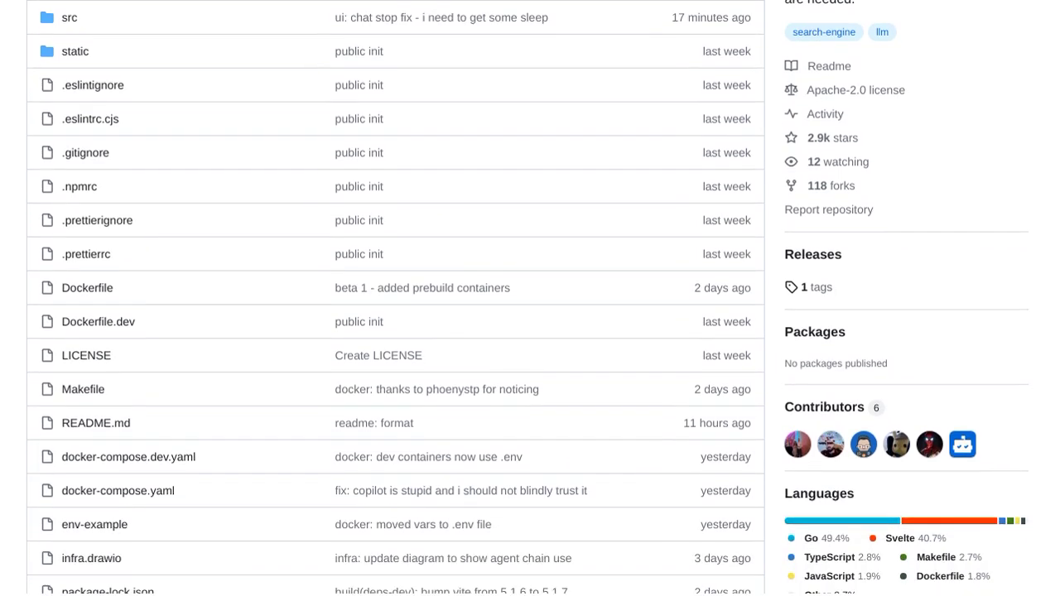
pyautogui.scroll(-3)
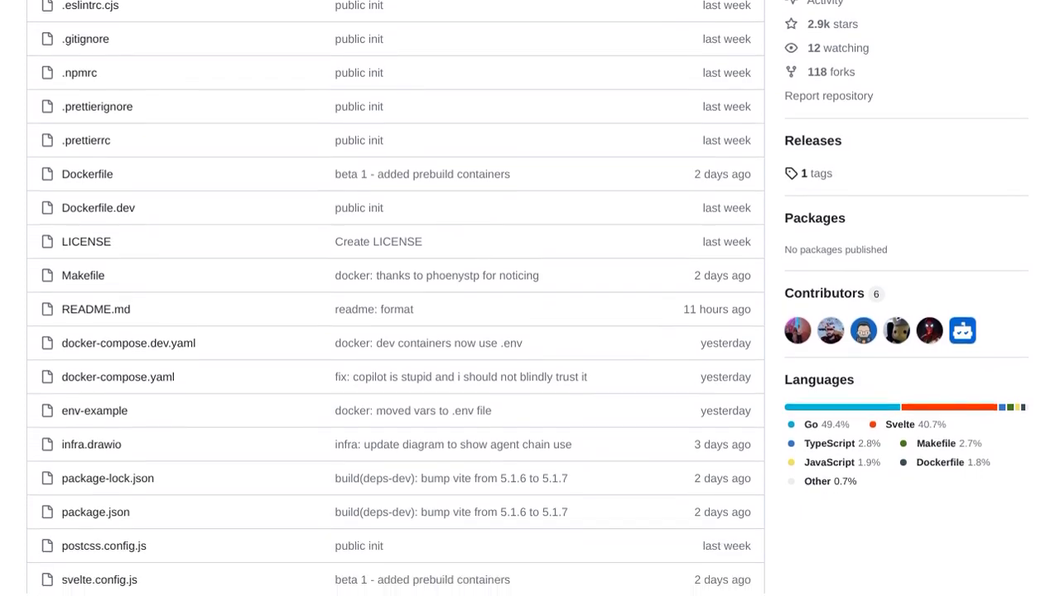
pyautogui.scroll(-3)
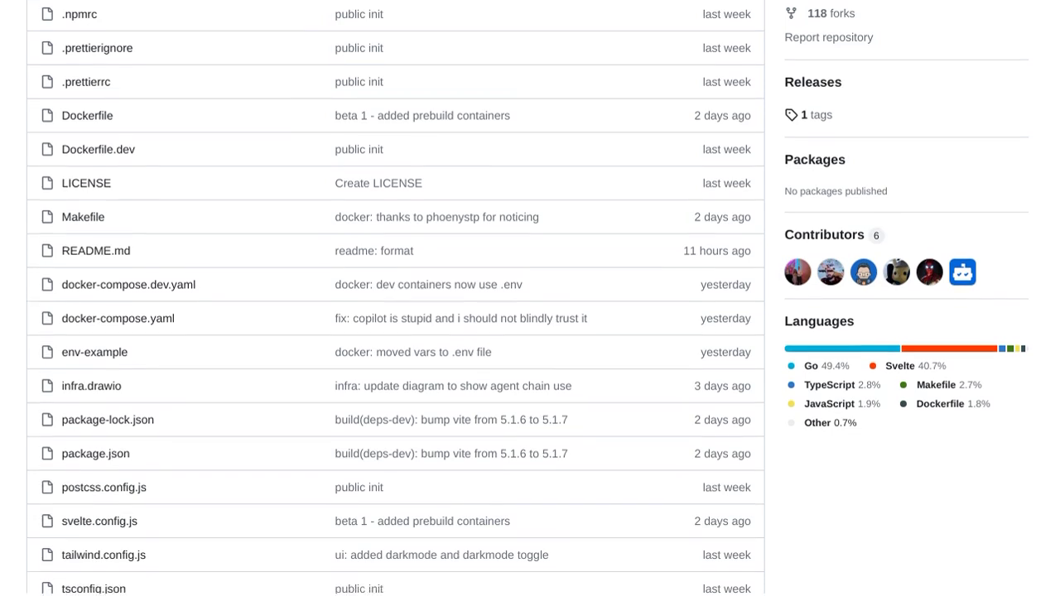
pyautogui.scroll(-3)
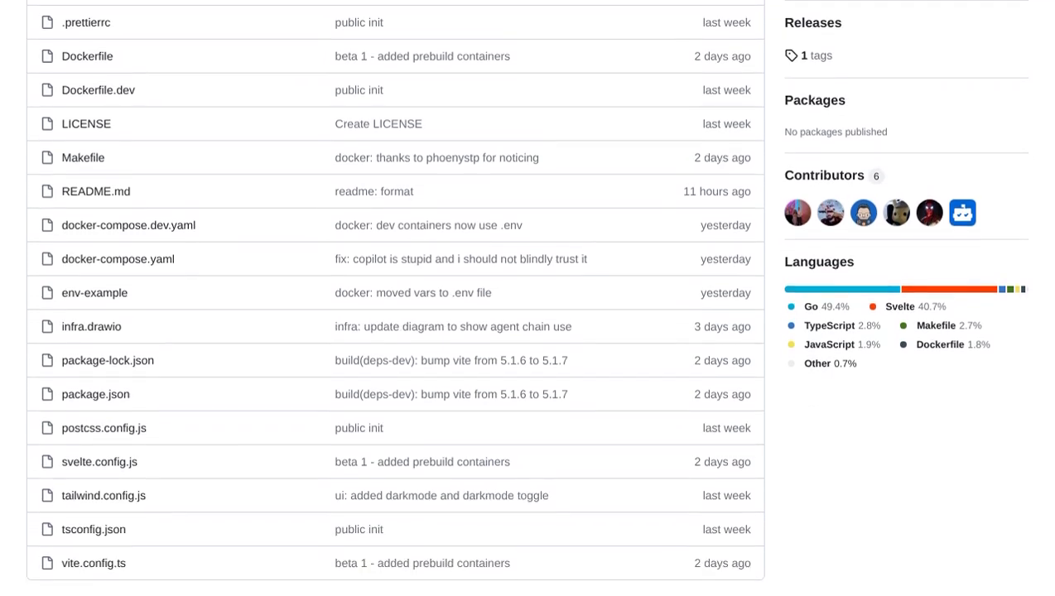
pyautogui.scroll(-3)
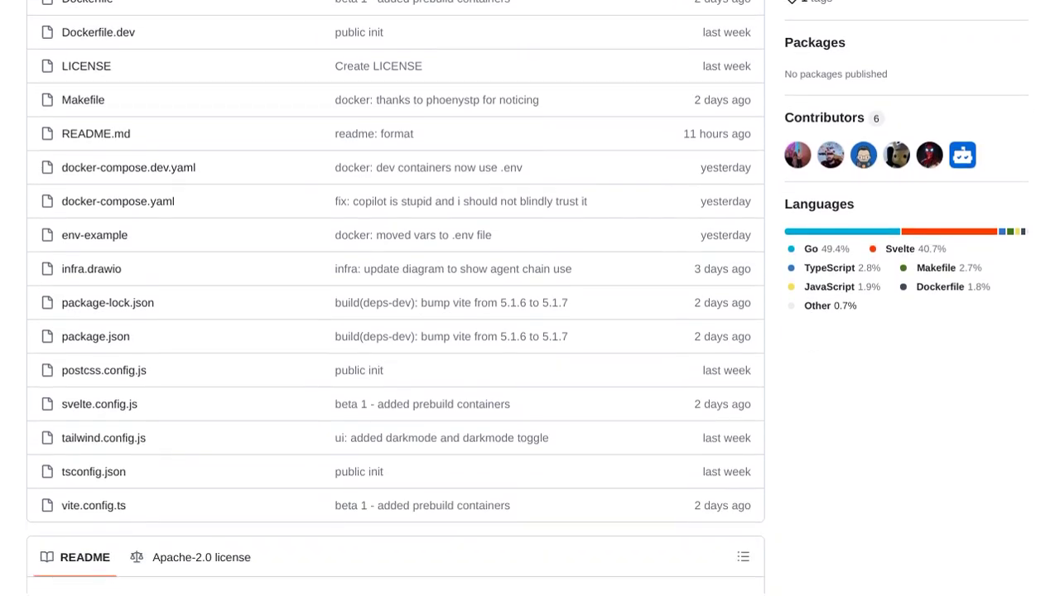
pyautogui.scroll(-3)
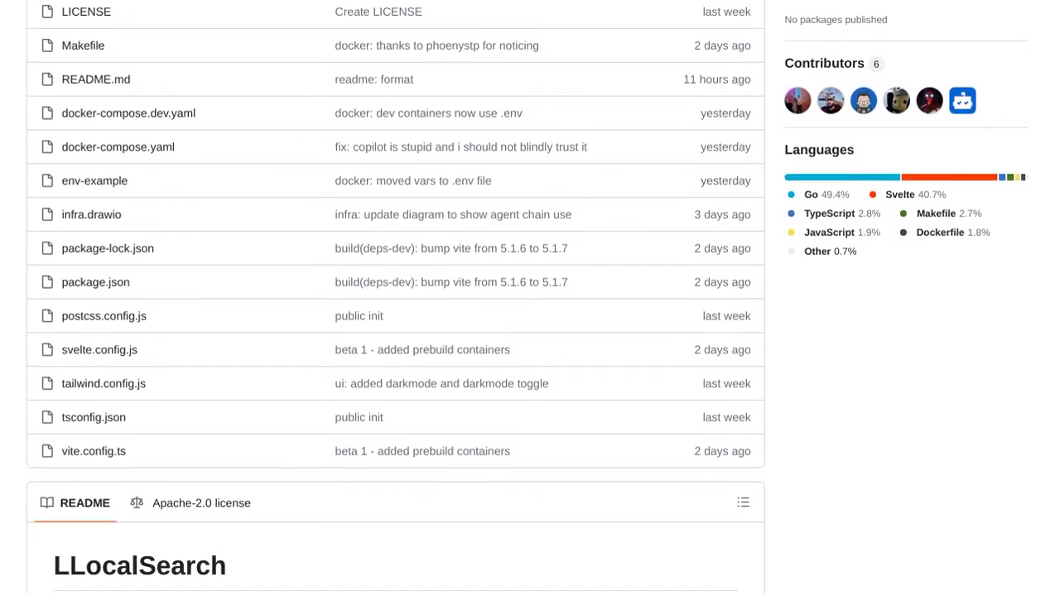
pyautogui.scroll(-3)
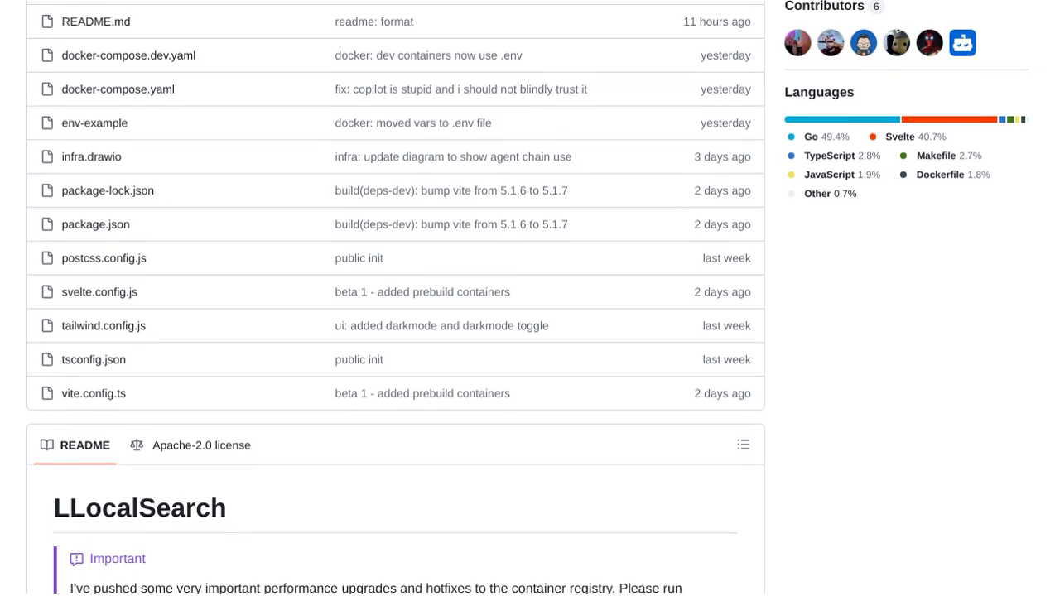
pyautogui.scroll(-3)
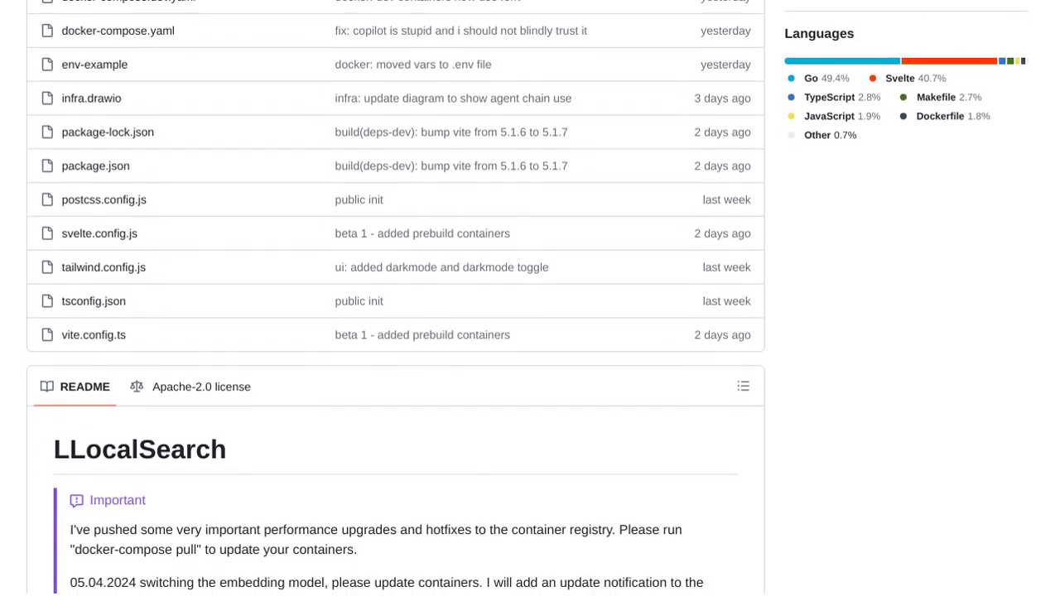
pyautogui.scroll(-3)
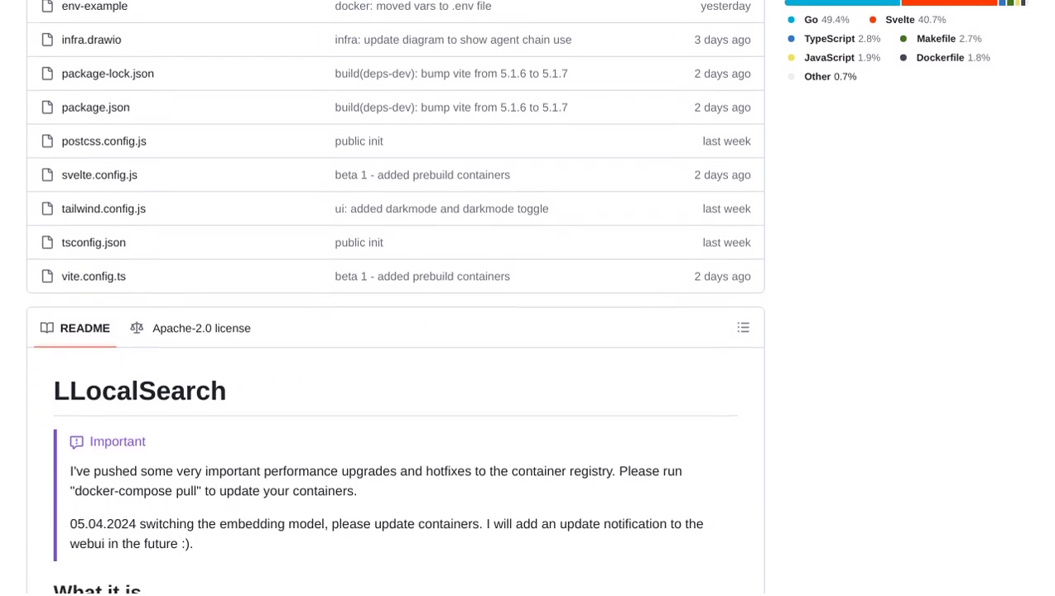
pyautogui.scroll(-3)
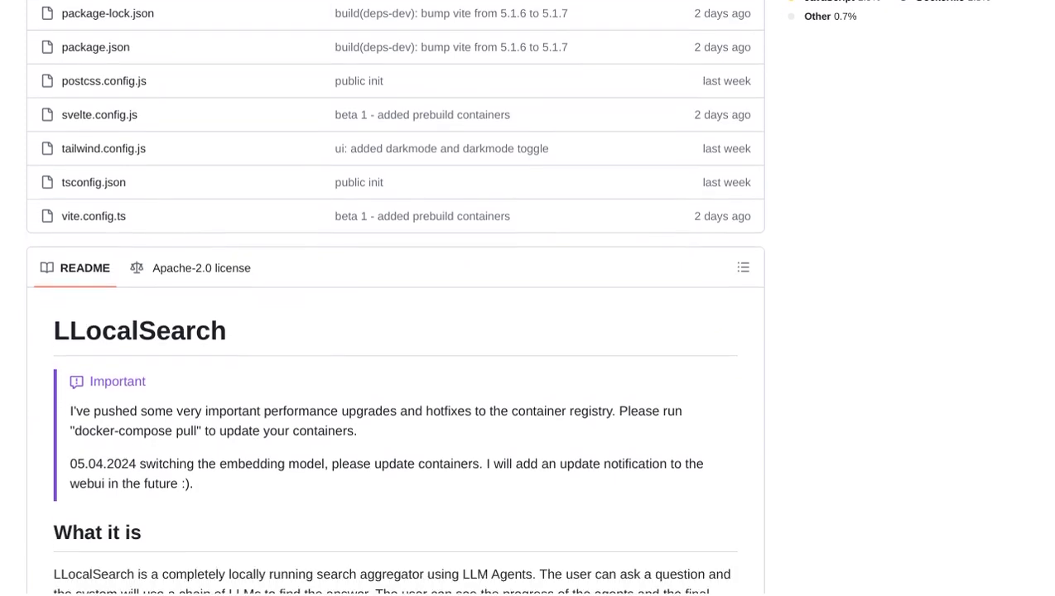
pyautogui.scroll(-3)
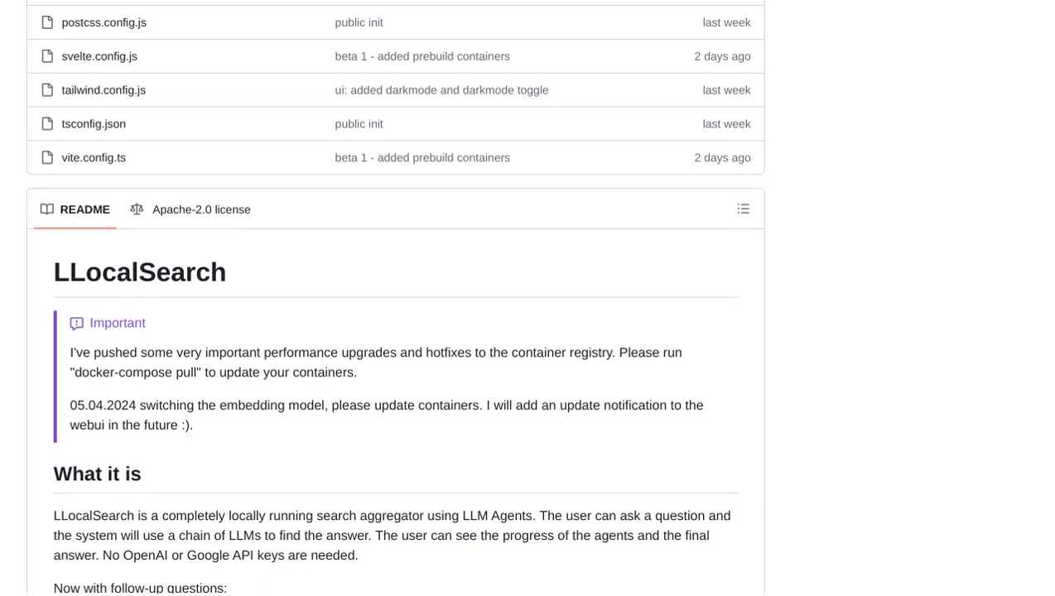
pyautogui.scroll(-3)
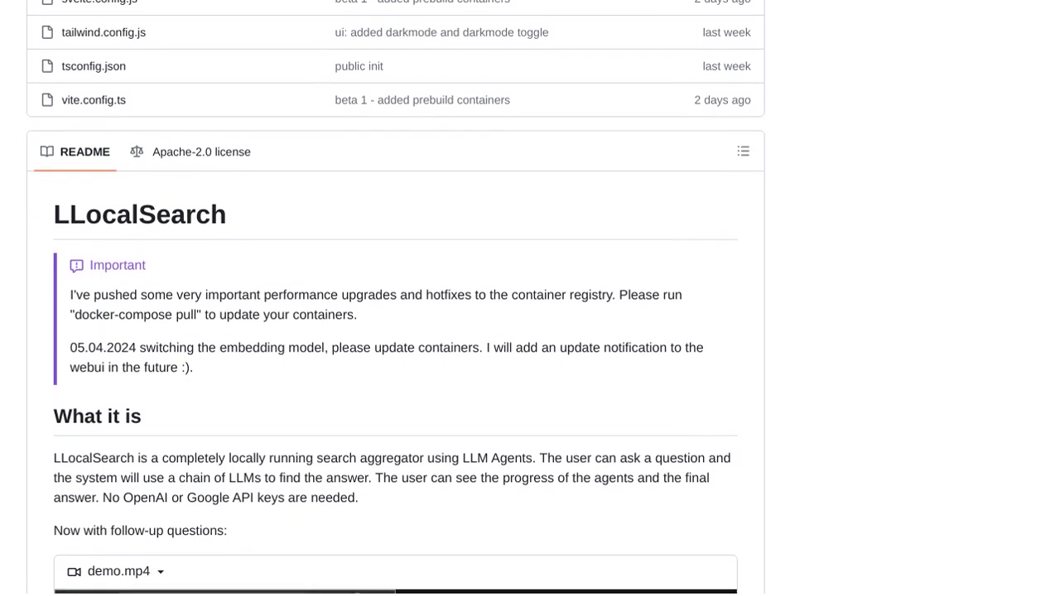
pyautogui.scroll(-3)
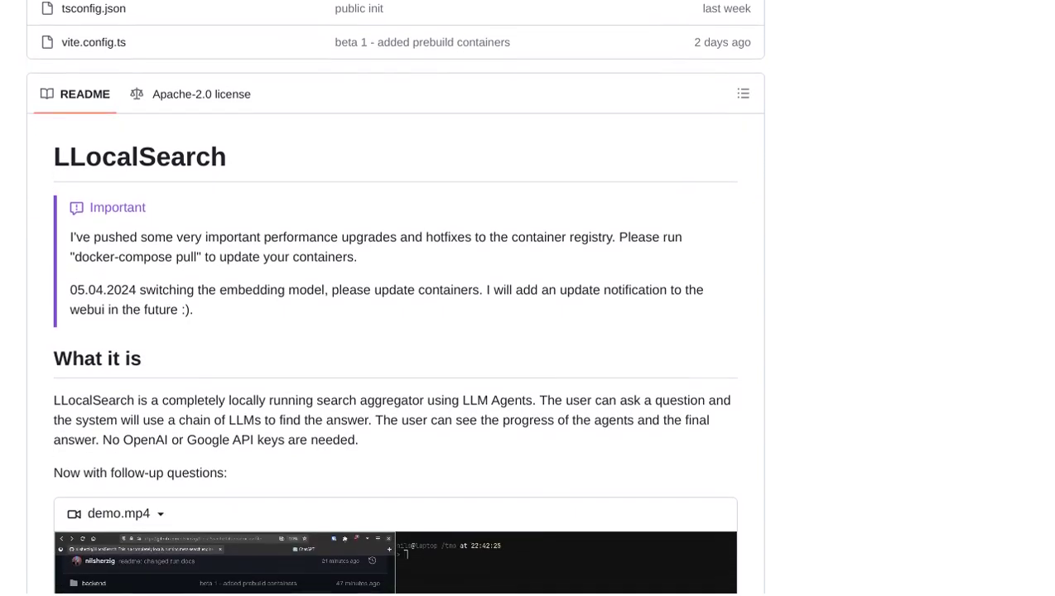
pyautogui.scroll(-3)
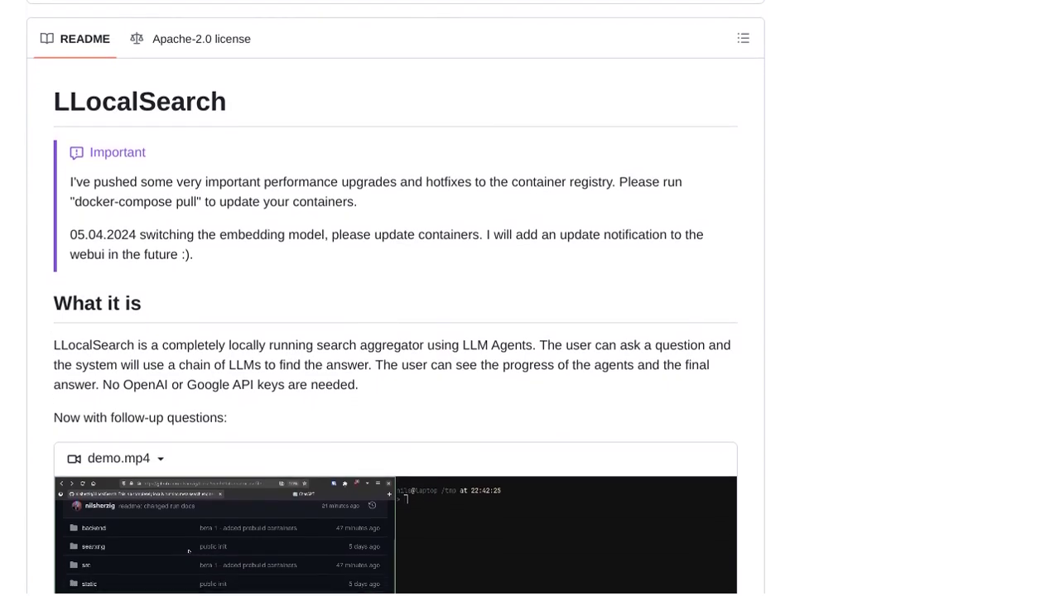
pyautogui.scroll(-3)
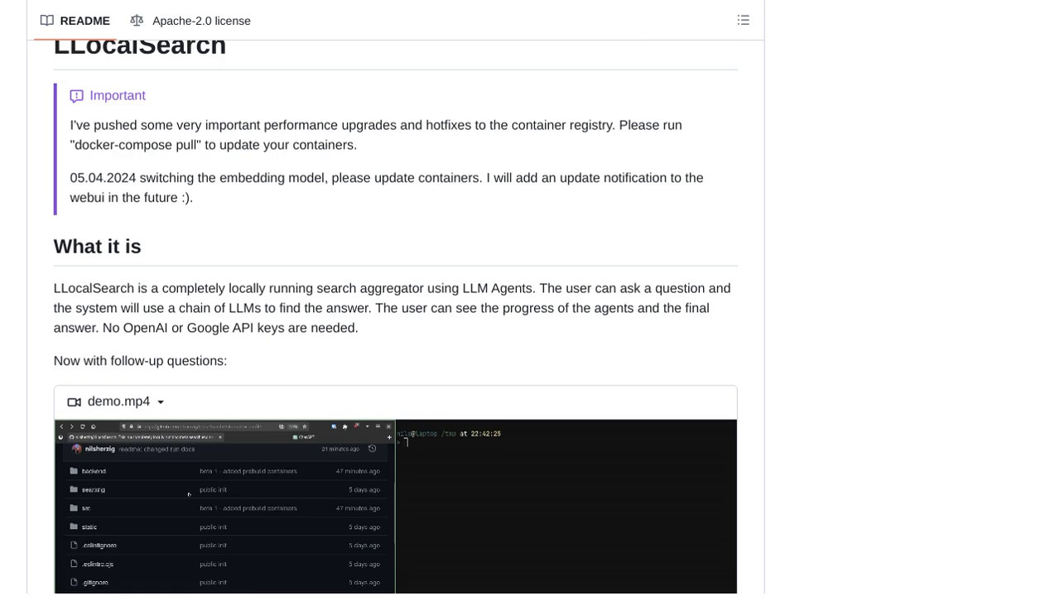
pyautogui.scroll(-3)
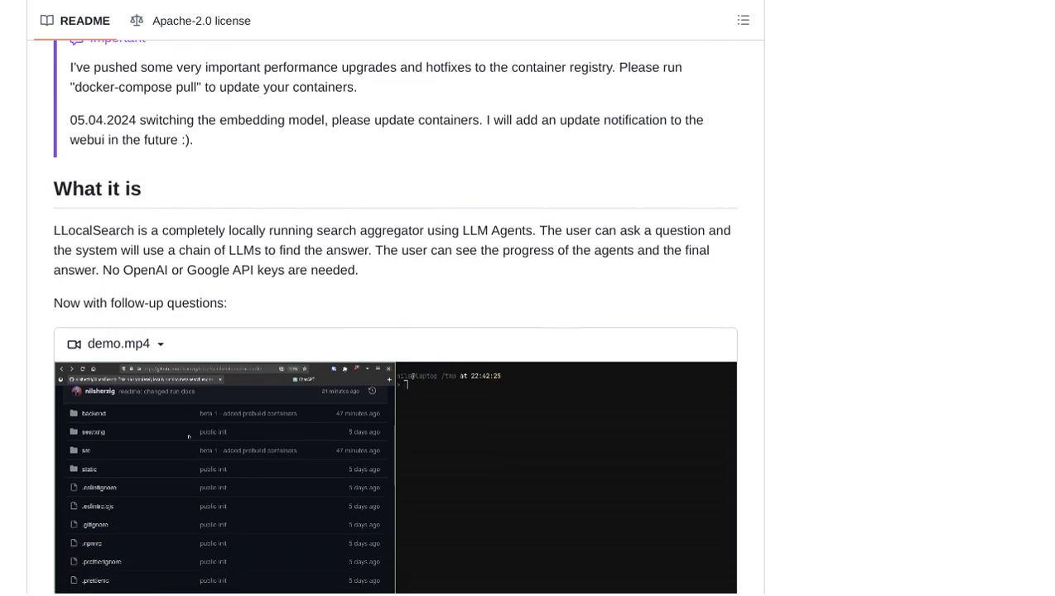
pyautogui.scroll(-3)
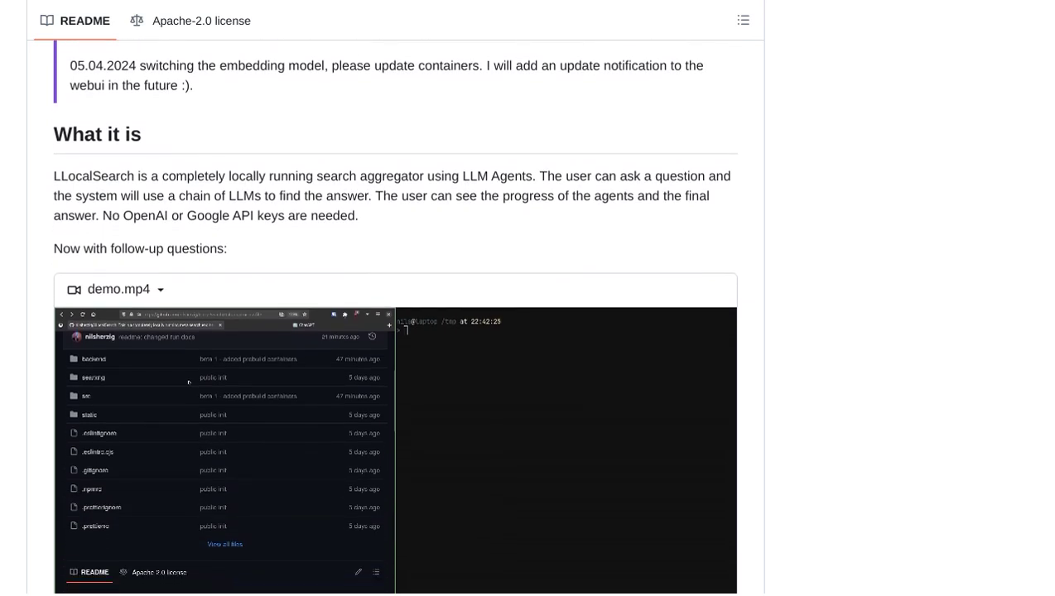
pyautogui.scroll(-3)
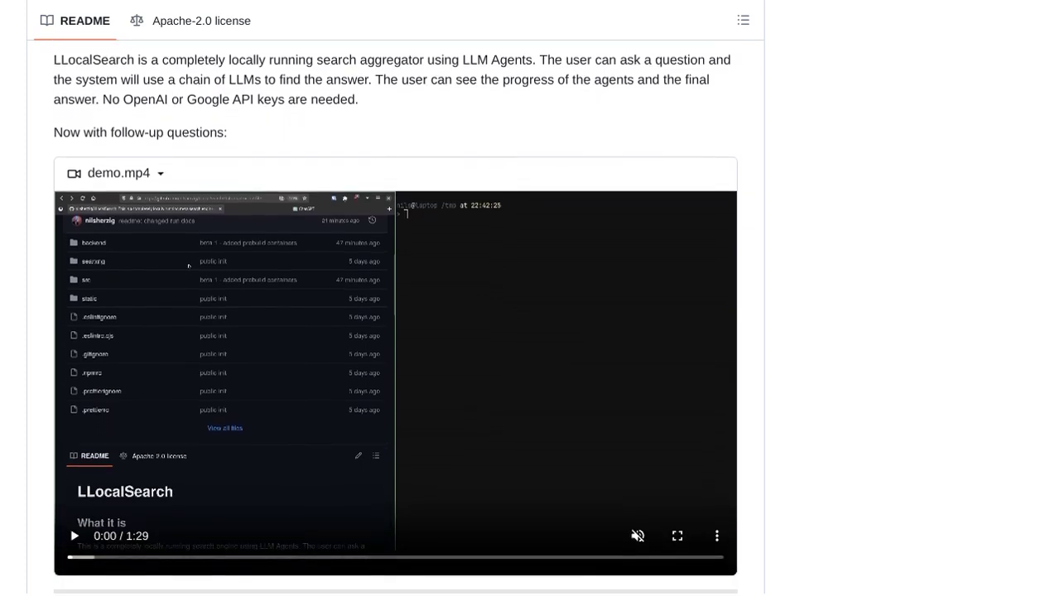
pyautogui.scroll(-3)
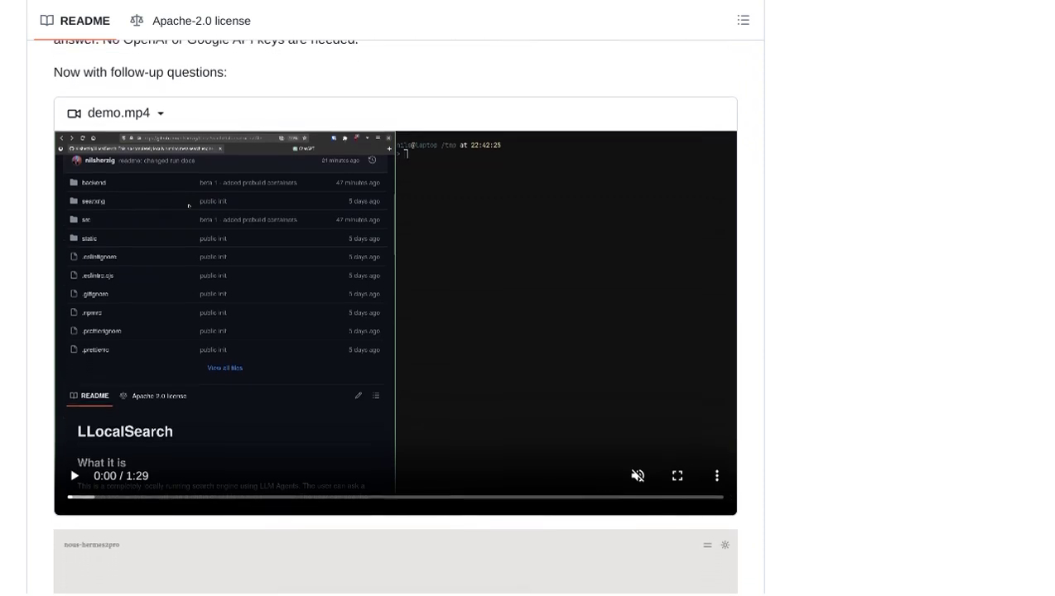
pyautogui.scroll(-3)
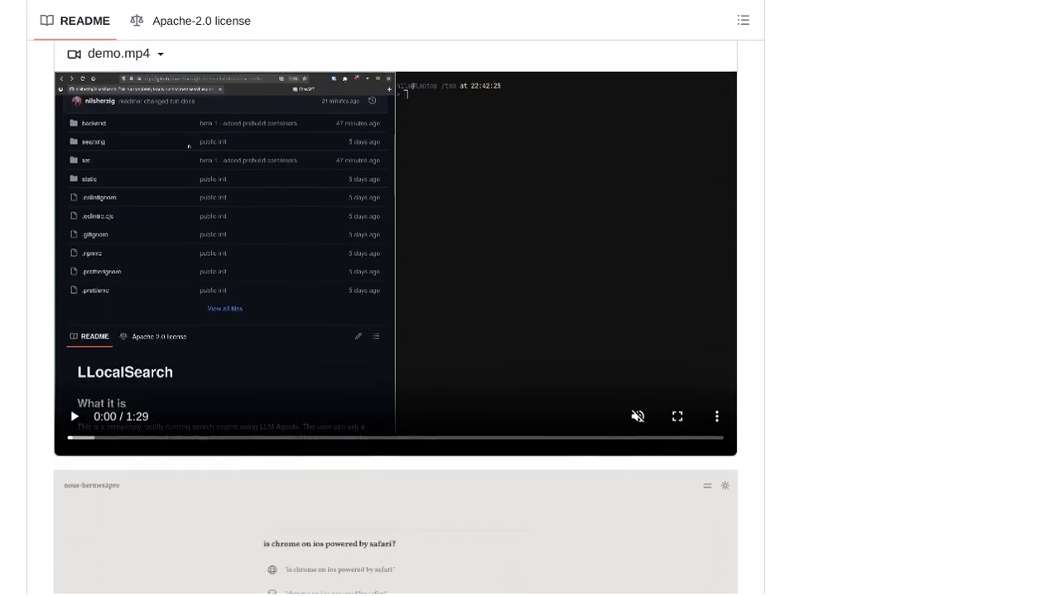
pyautogui.scroll(-3)
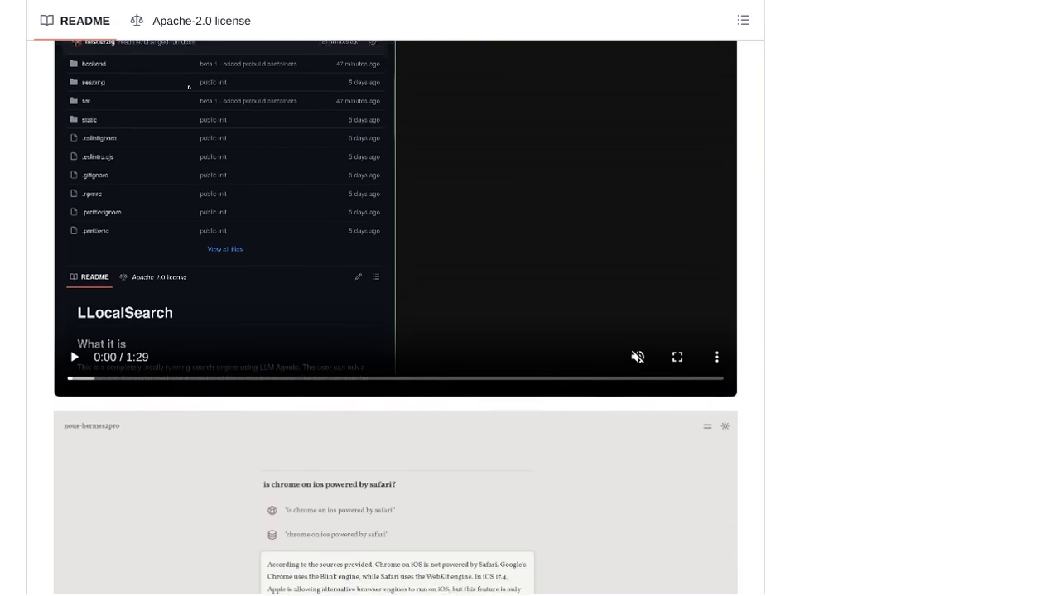
pyautogui.scroll(-3)
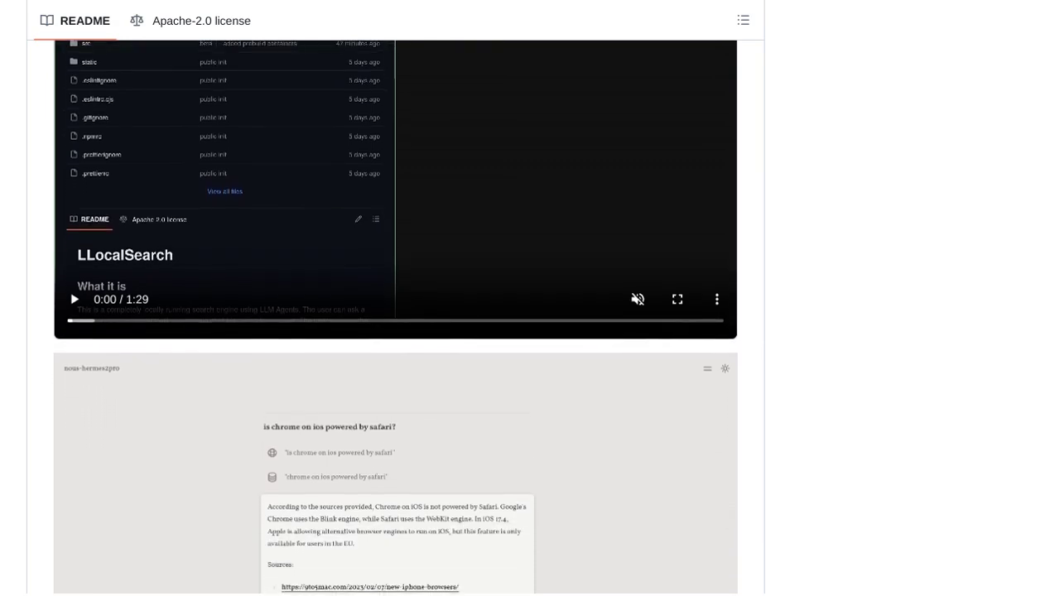
pyautogui.scroll(-3)
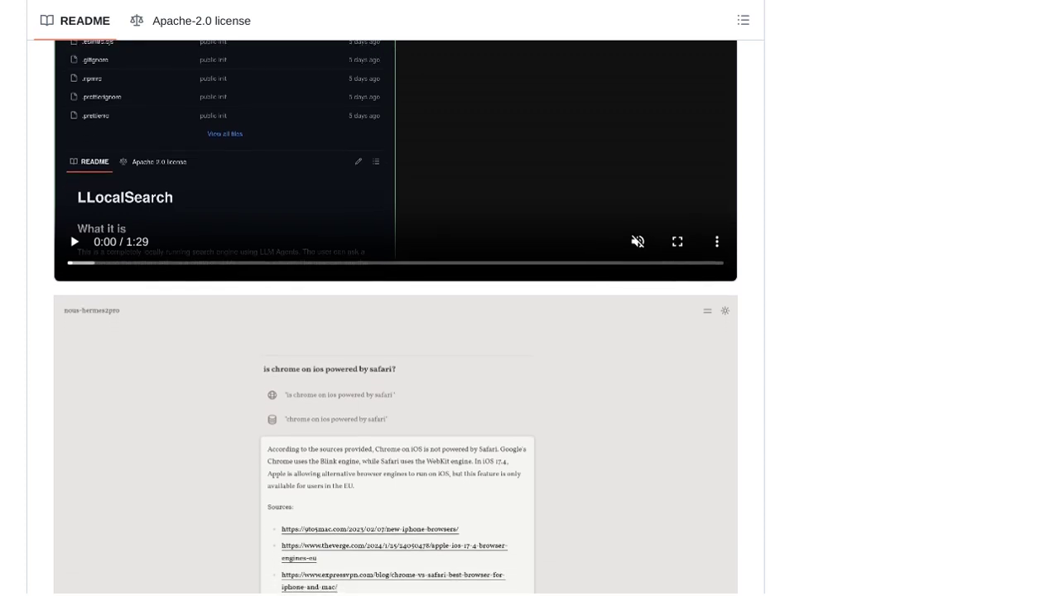
pyautogui.scroll(-3)
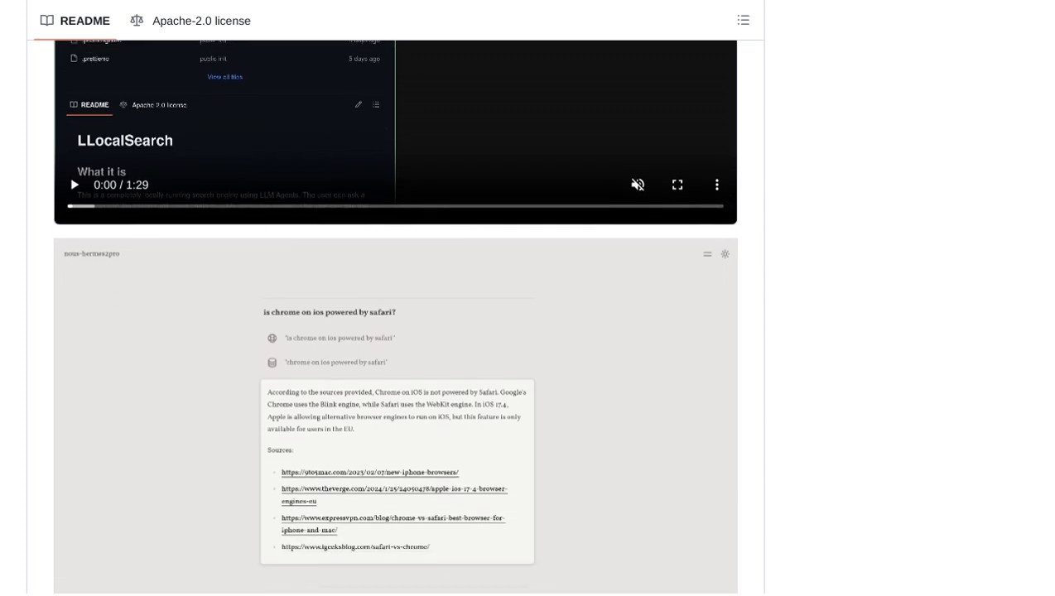
pyautogui.scroll(-3)
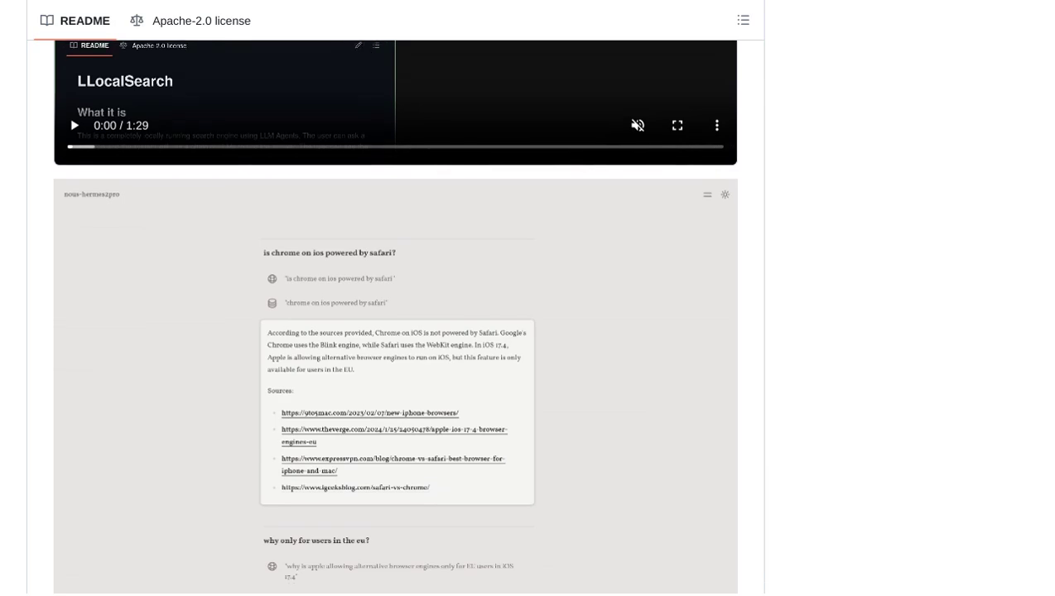
pyautogui.scroll(-3)
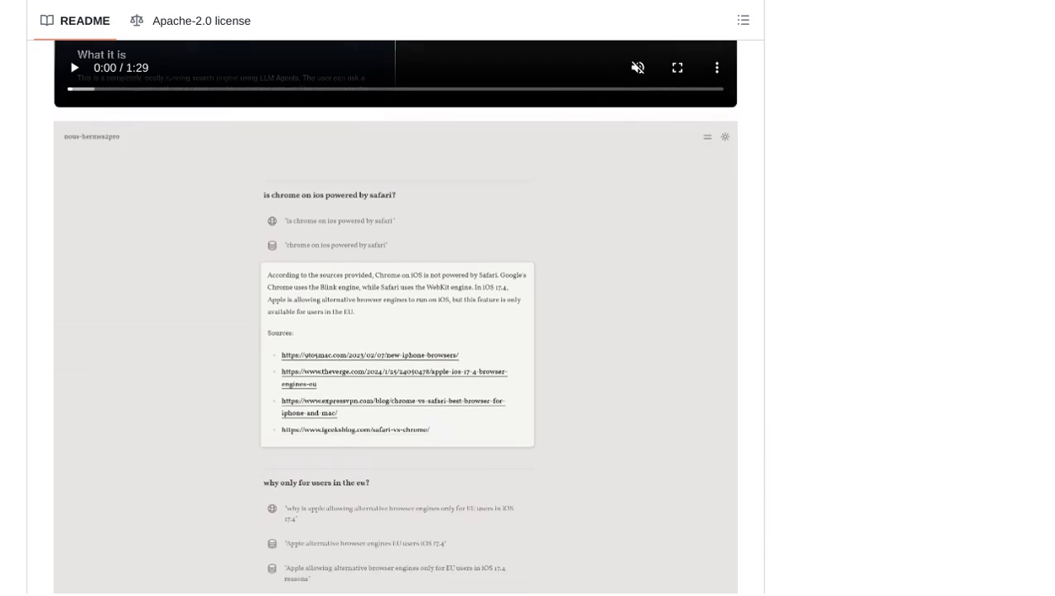
pyautogui.scroll(-3)
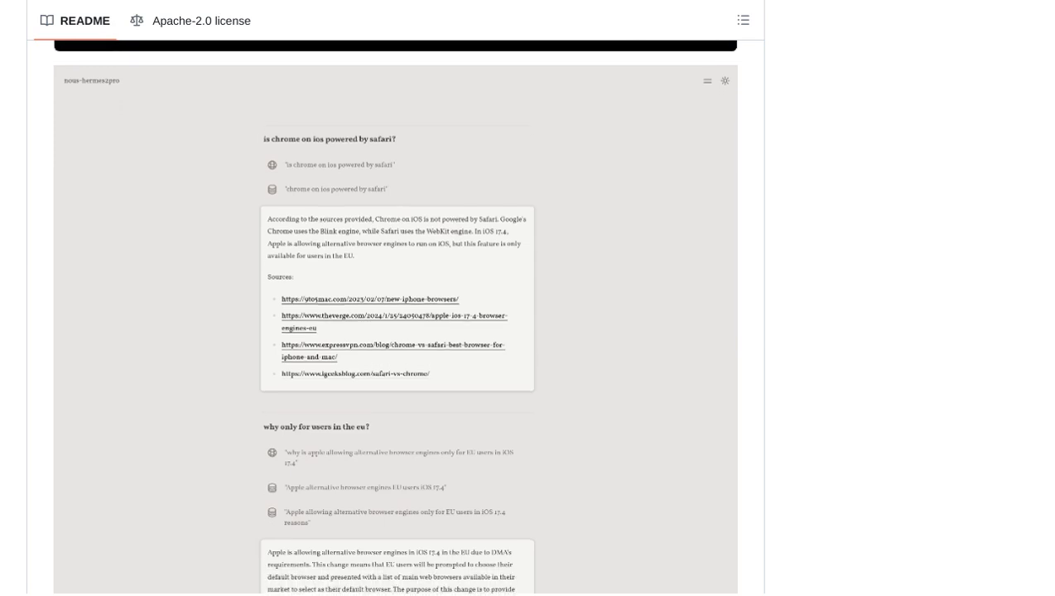
pyautogui.scroll(-3)
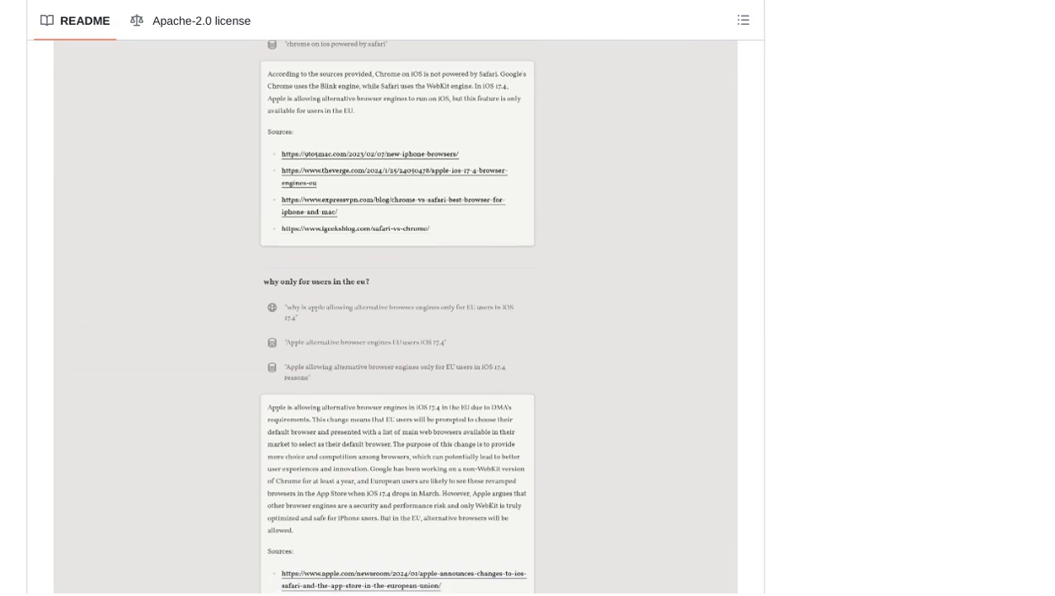
pyautogui.scroll(-3)
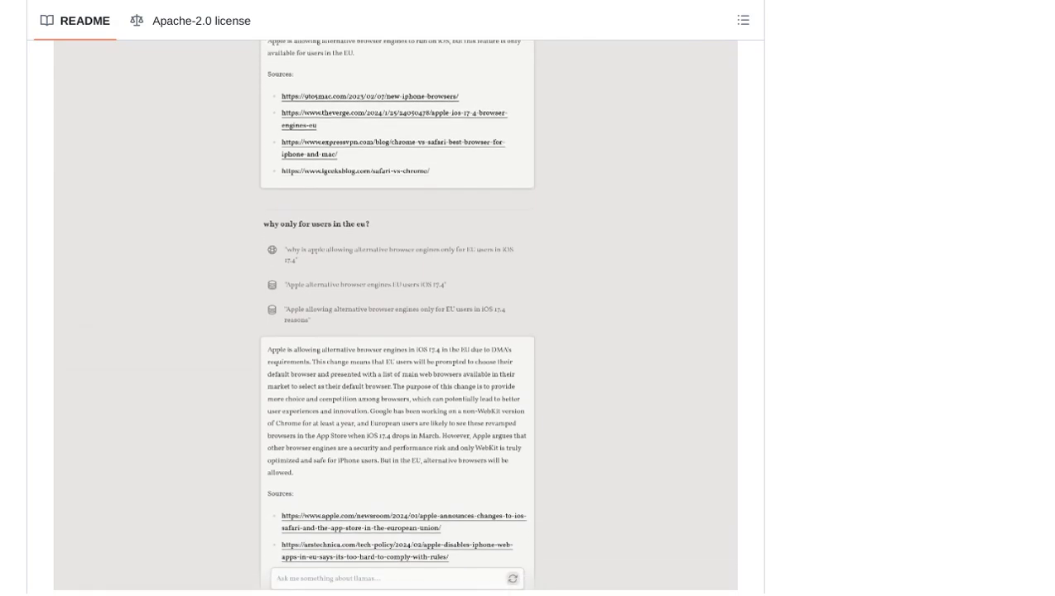
pyautogui.scroll(-3)
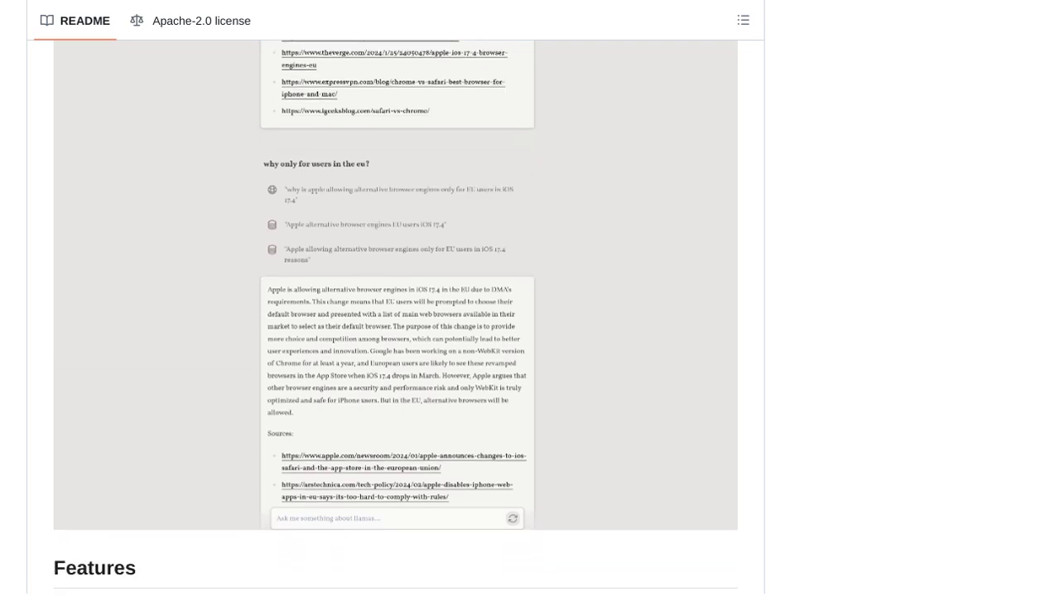
pyautogui.scroll(-3)
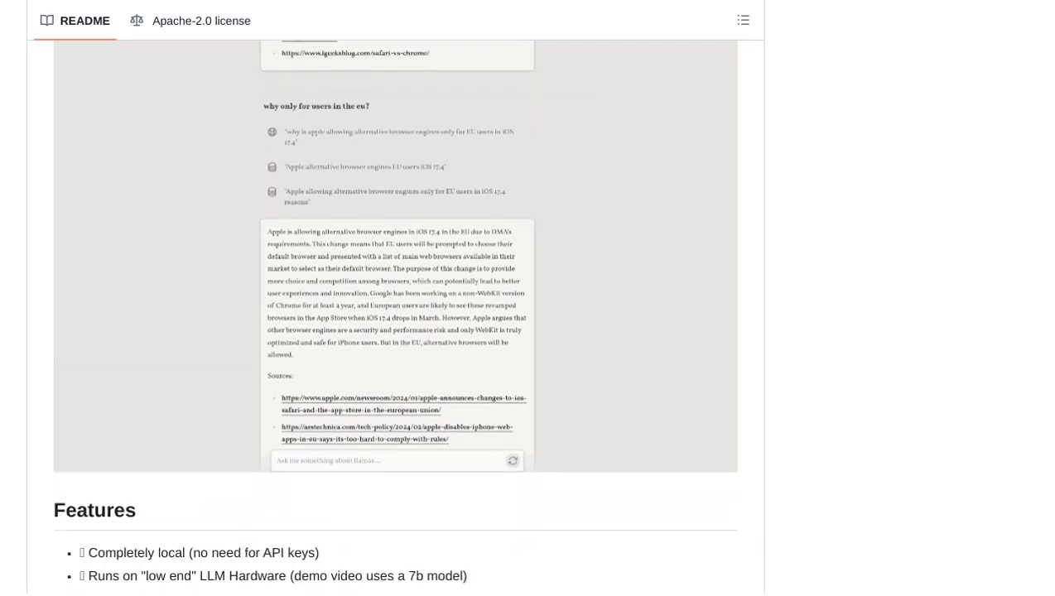
pyautogui.scroll(-3)
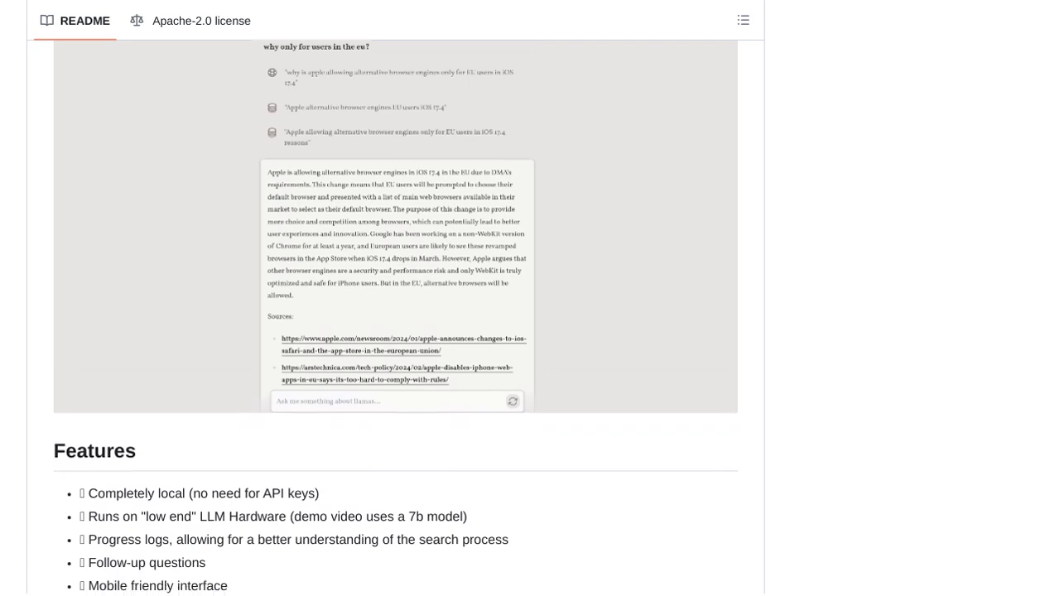
pyautogui.scroll(-3)
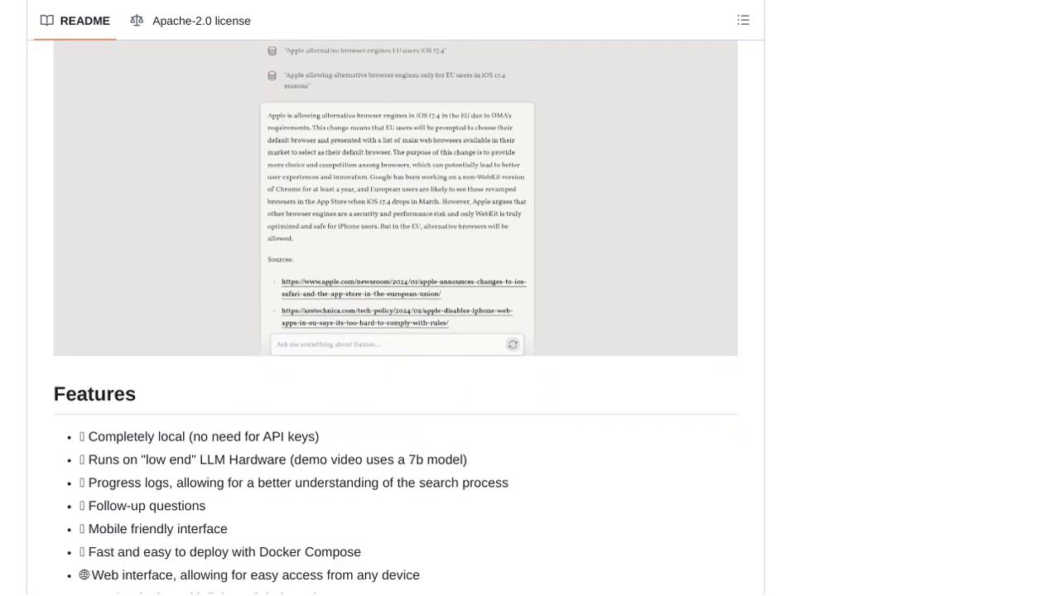
pyautogui.scroll(-3)
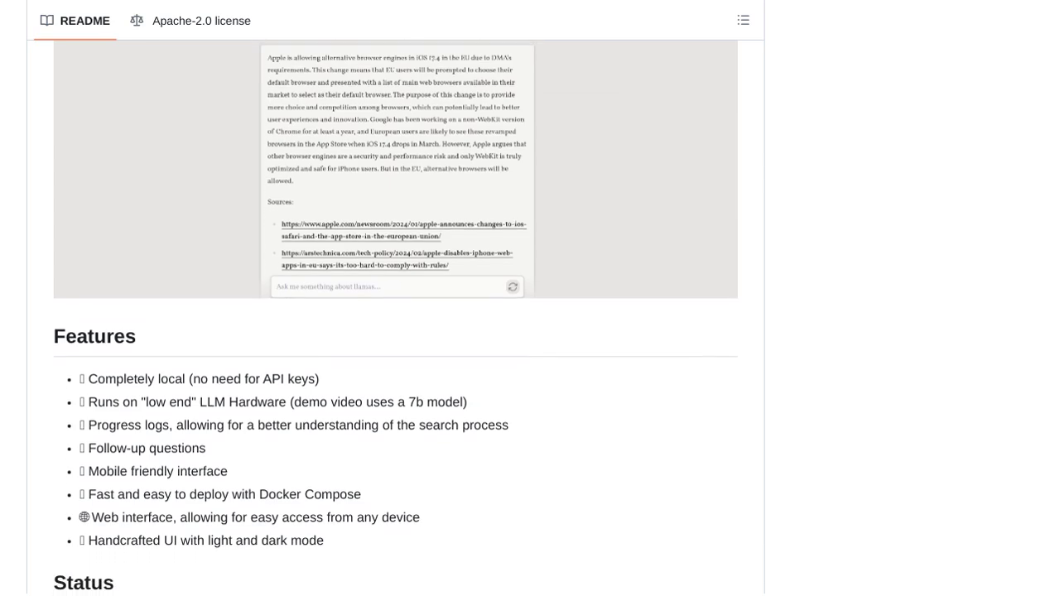
pyautogui.scroll(-3)
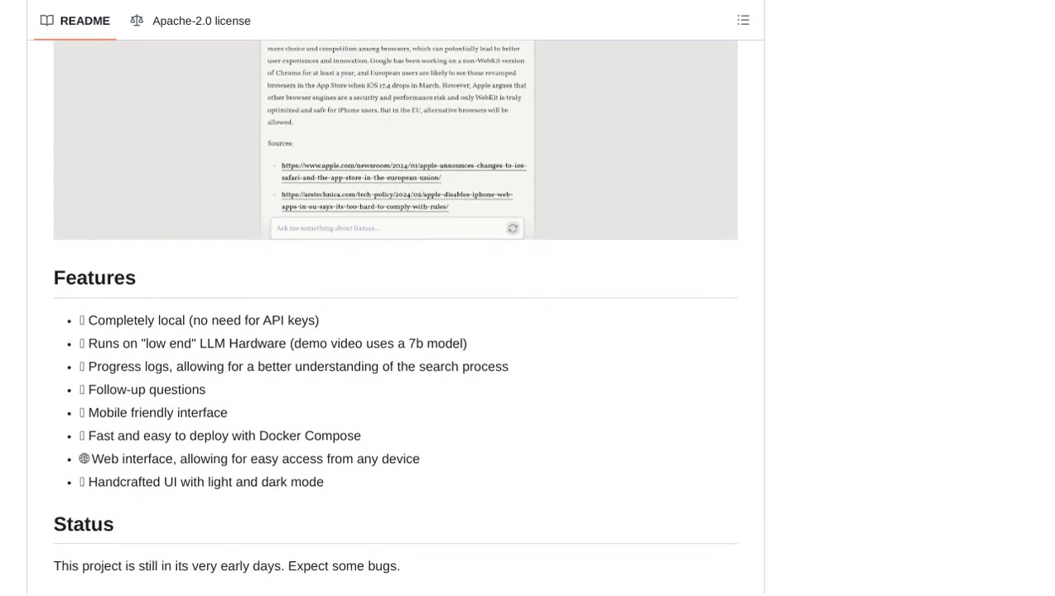
pyautogui.scroll(-3)
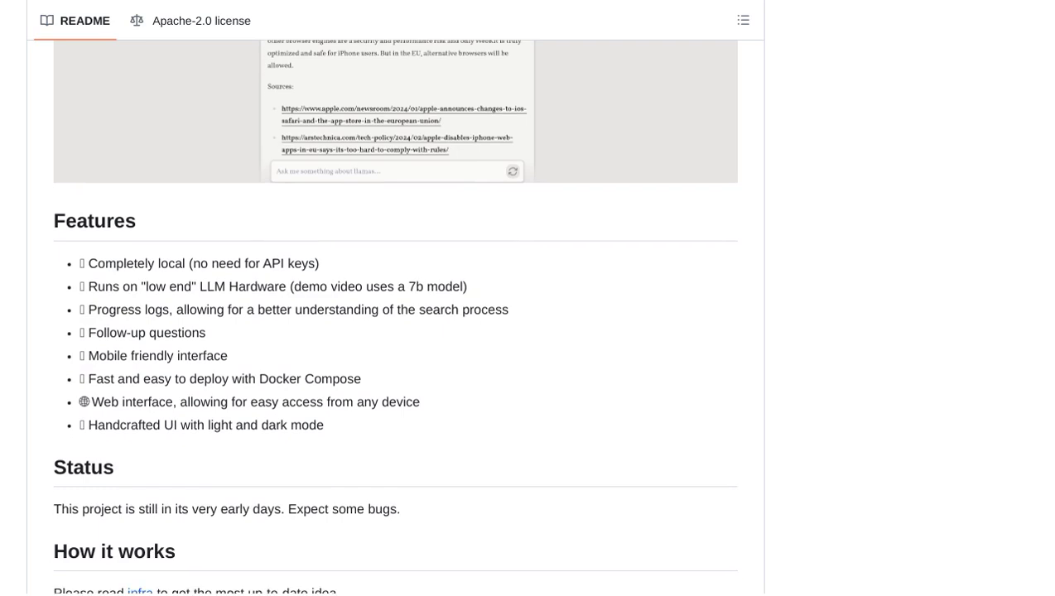
pyautogui.scroll(-3)
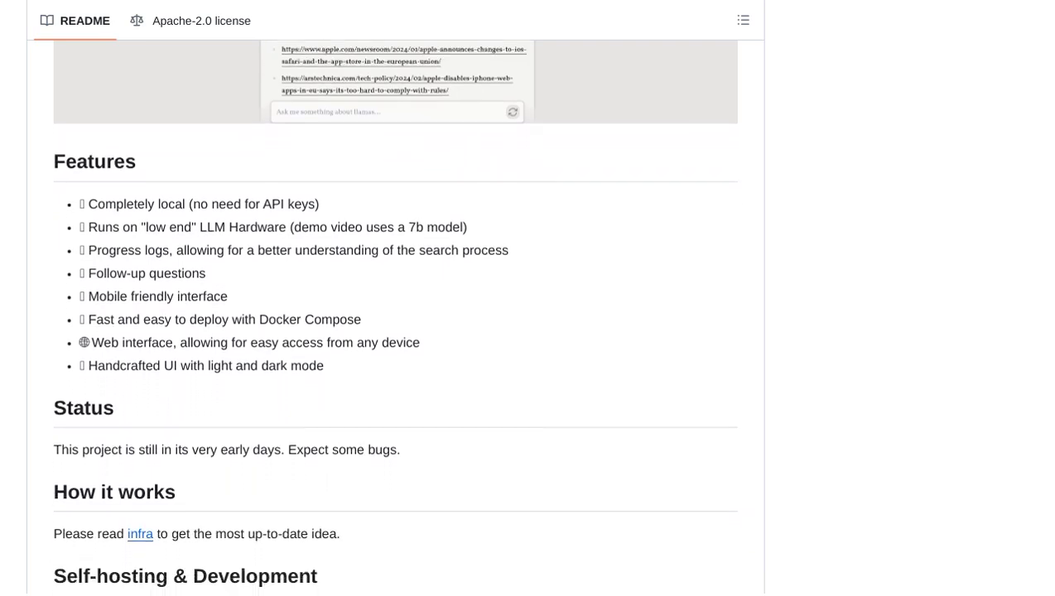
pyautogui.scroll(-3)
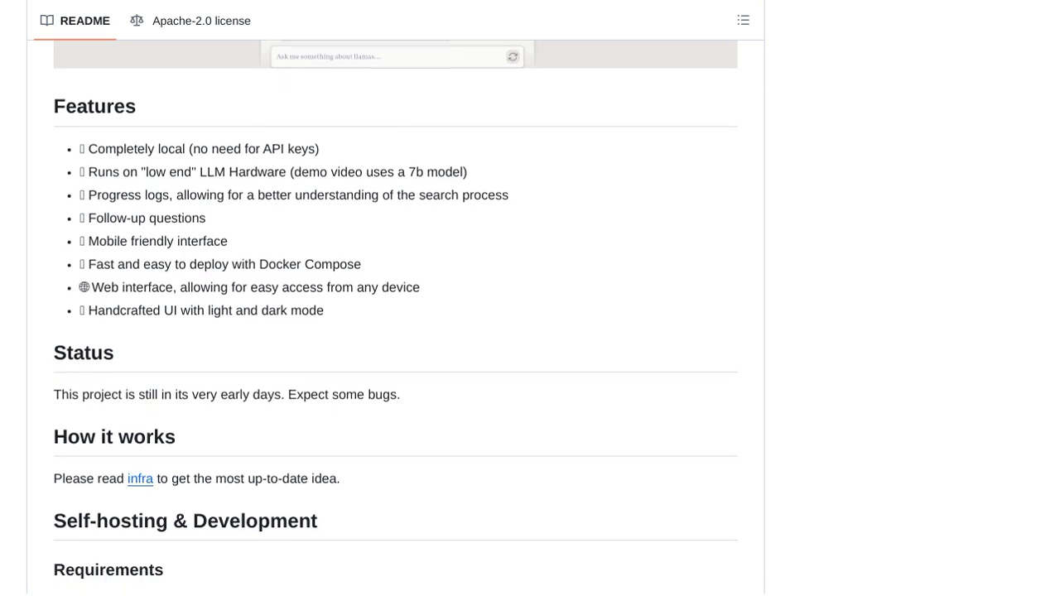
pyautogui.scroll(-3)
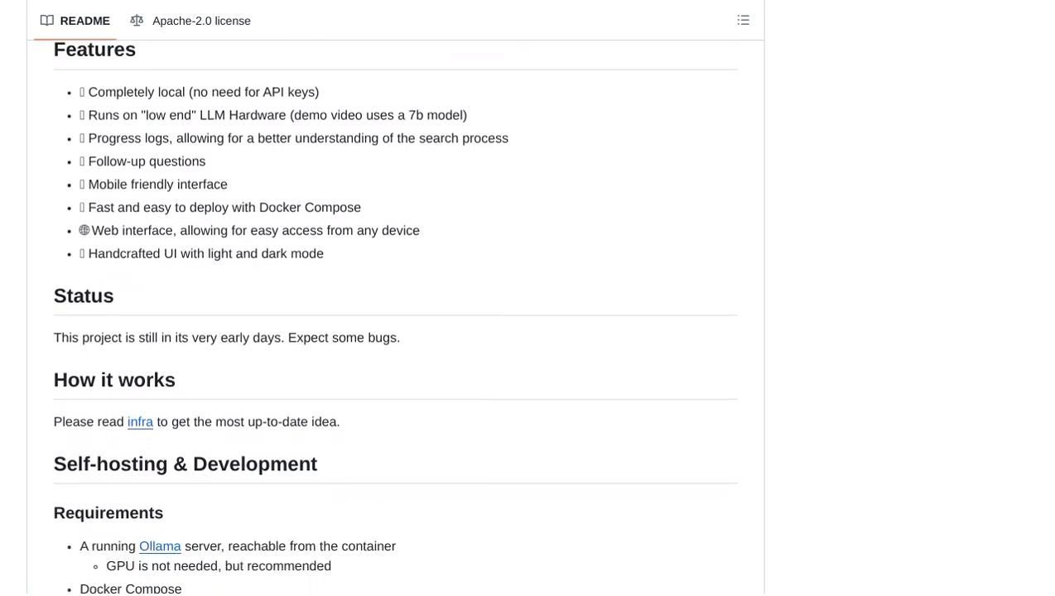
pyautogui.scroll(-3)
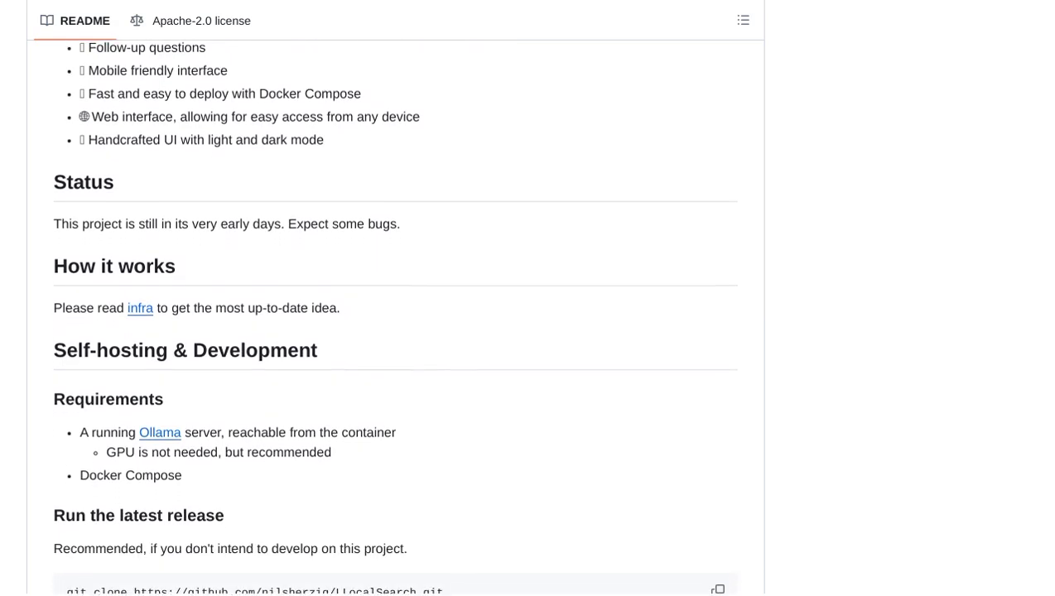
pyautogui.scroll(-3)
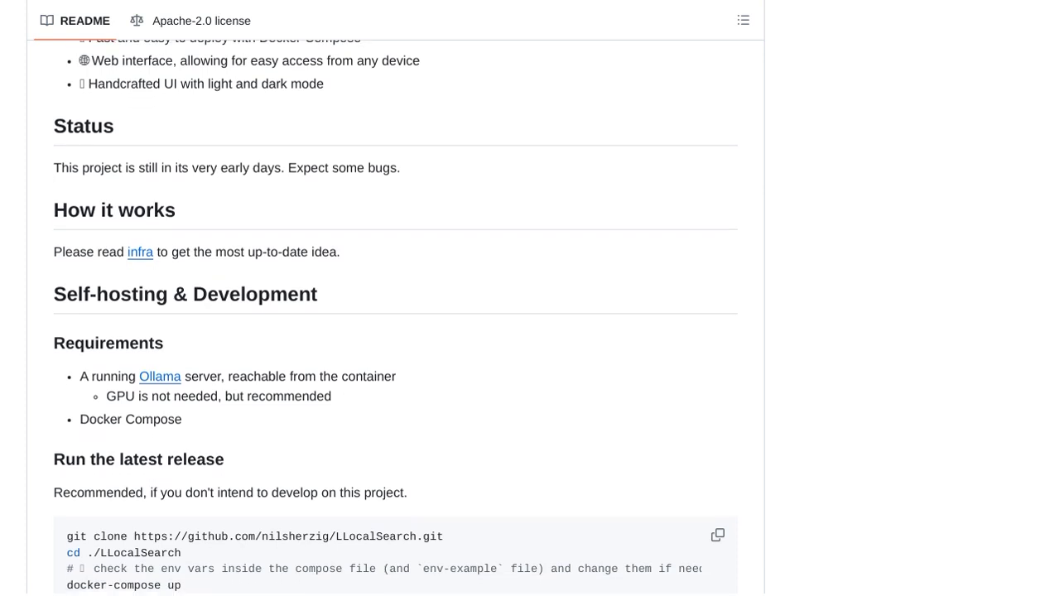
pyautogui.scroll(-3)
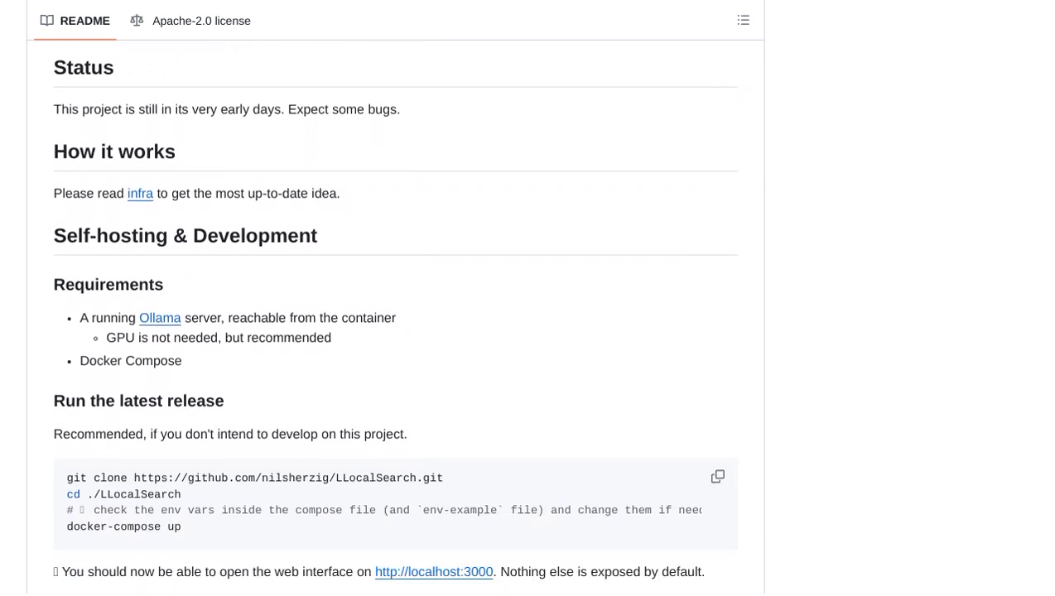
pyautogui.scroll(-3)
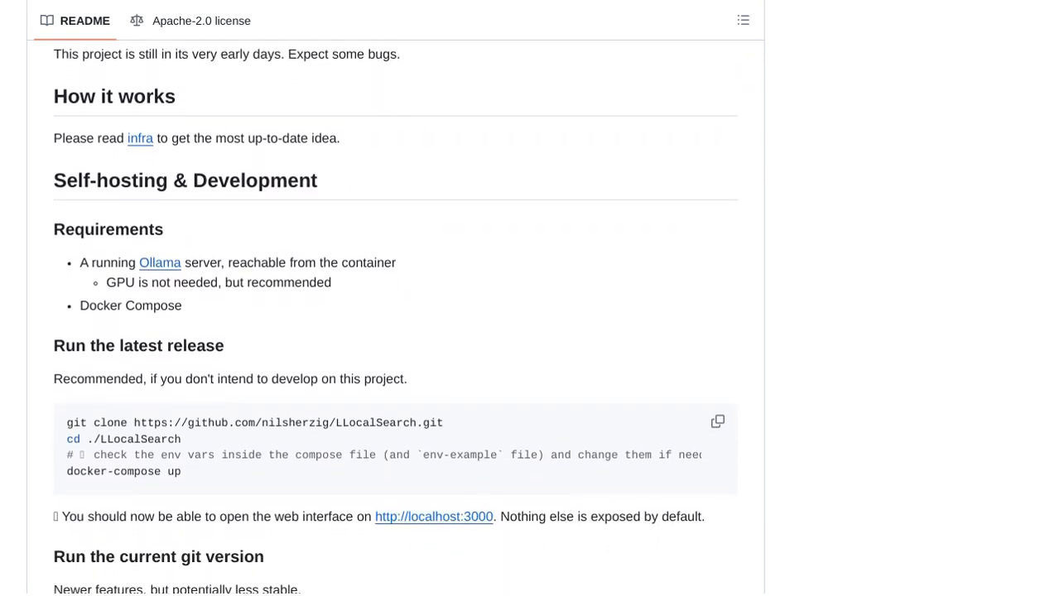
pyautogui.scroll(-3)
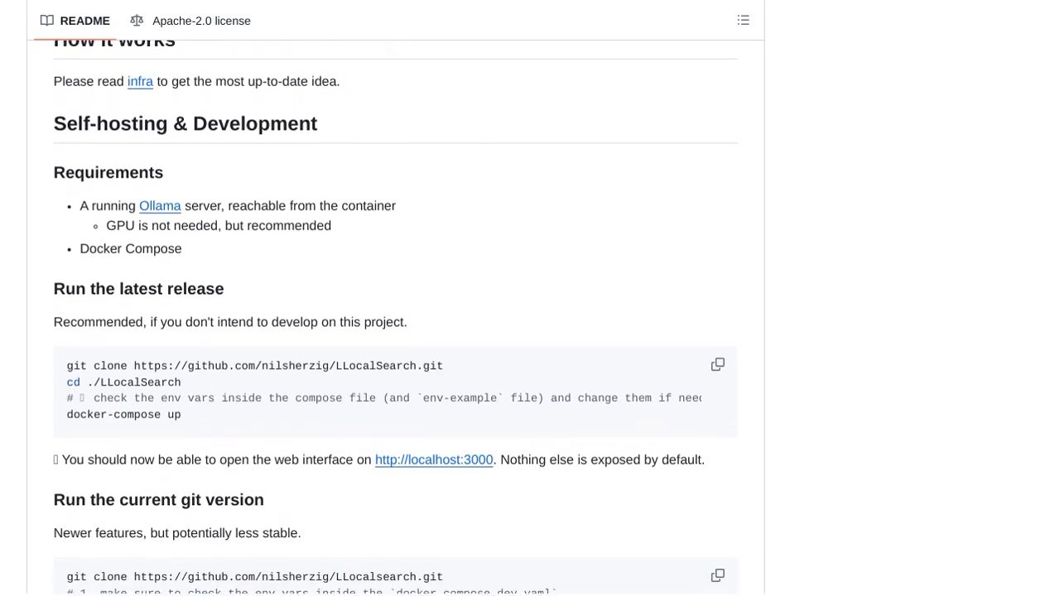
pyautogui.scroll(-3)
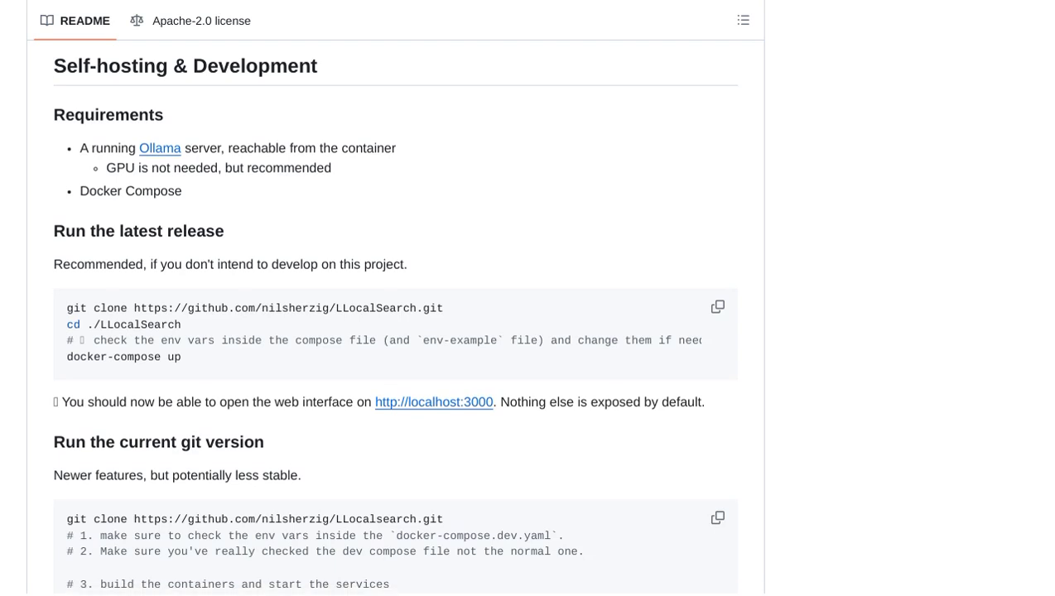
pyautogui.scroll(-3)
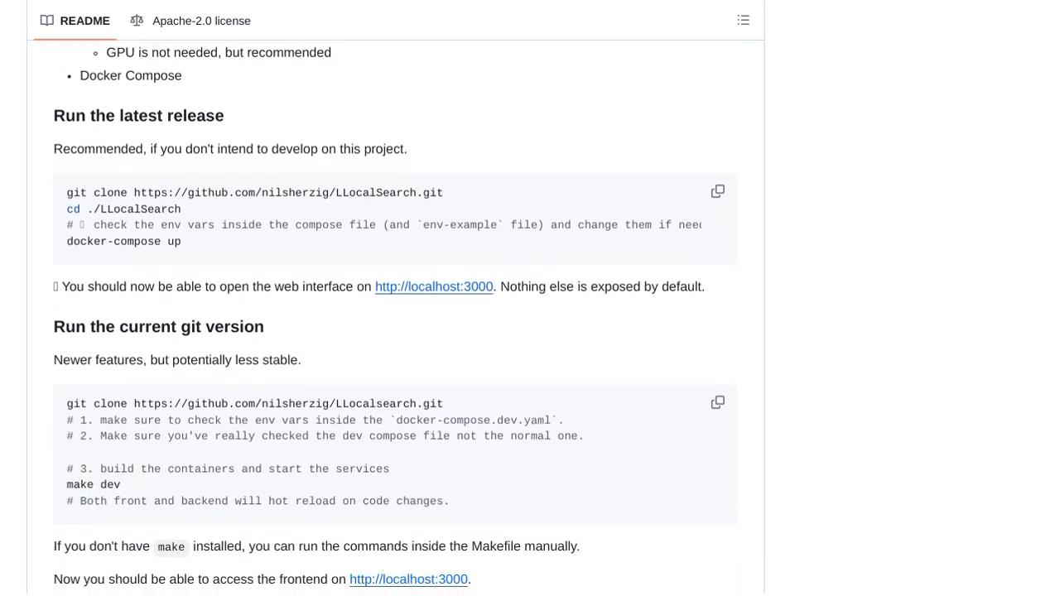
pyautogui.scroll(-3)
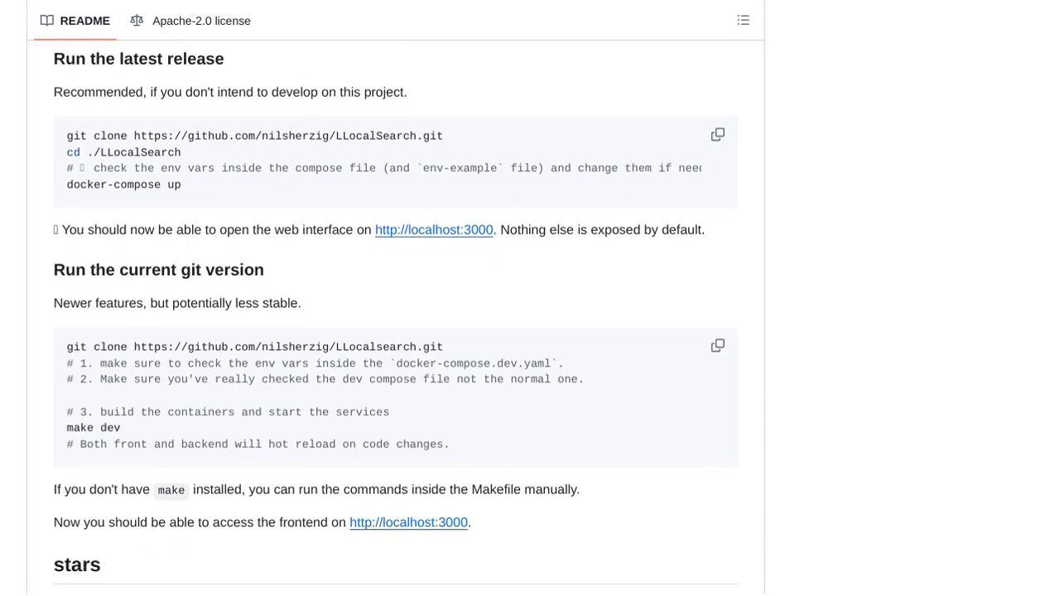
pyautogui.scroll(-3)
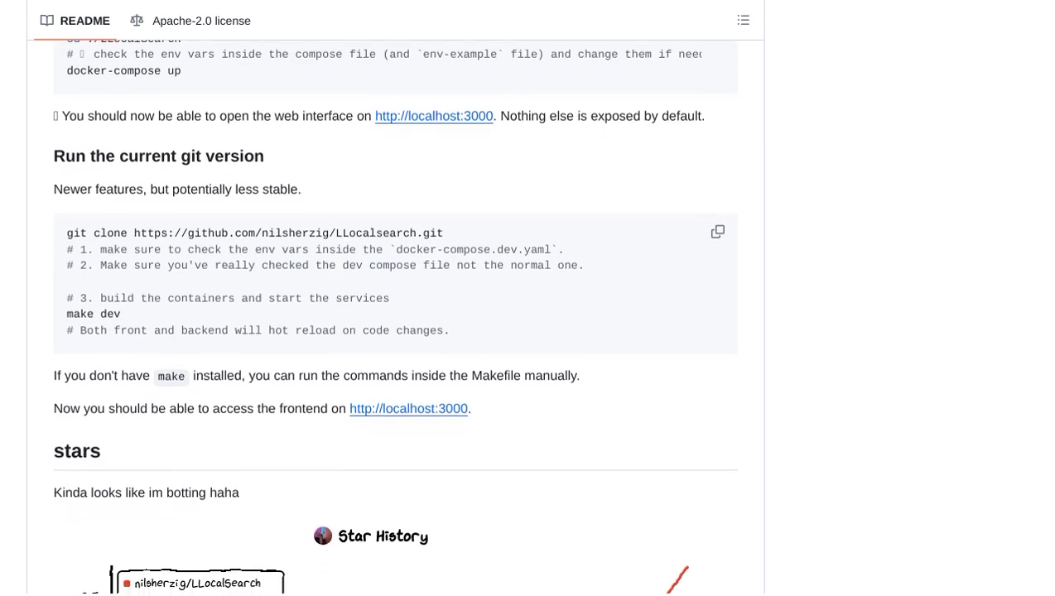
pyautogui.scroll(-3)
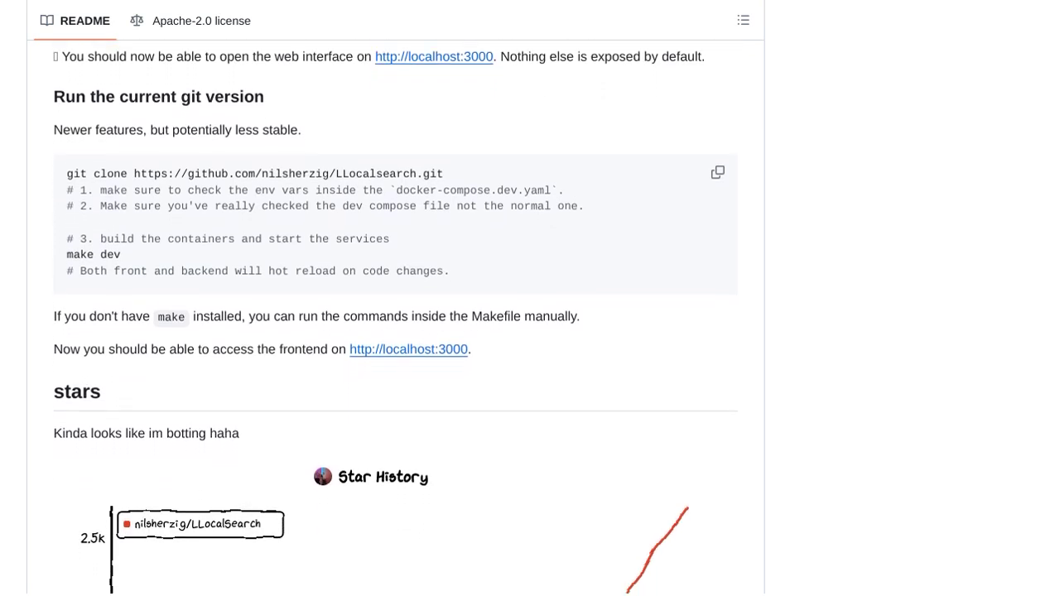
pyautogui.scroll(-3)
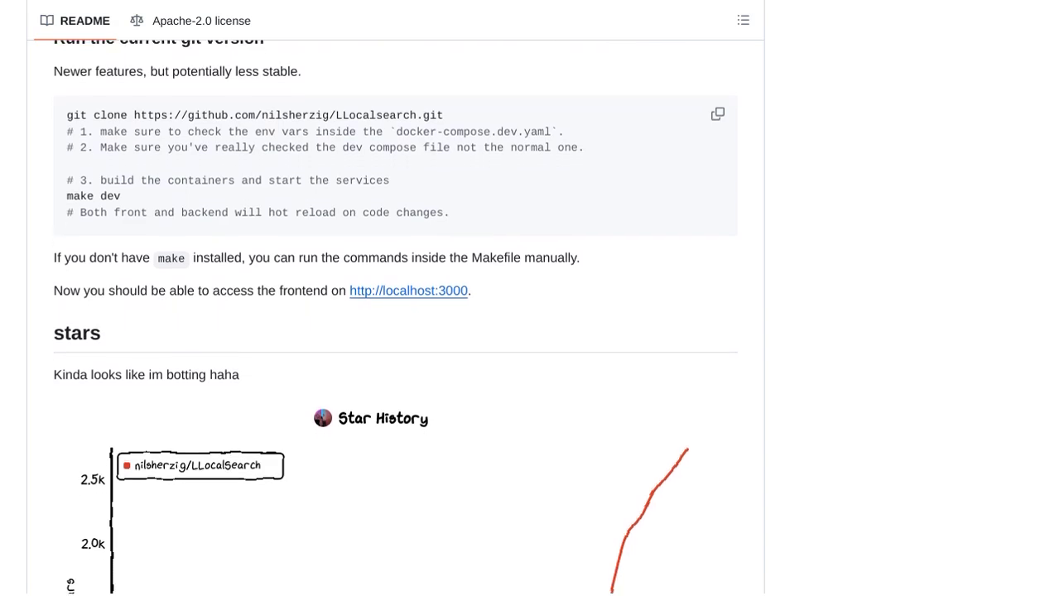
pyautogui.scroll(-3)
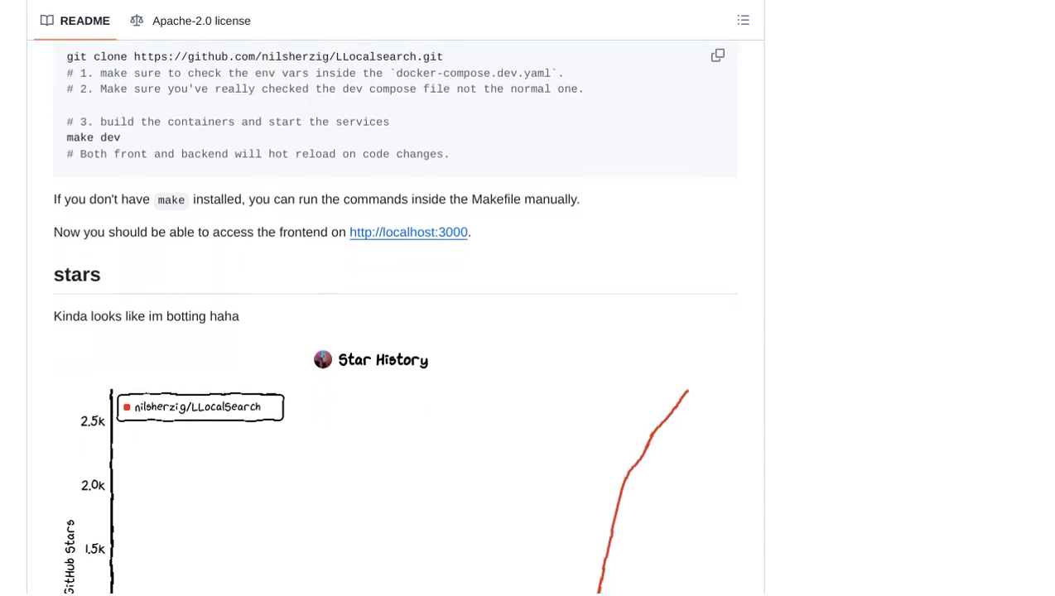
pyautogui.scroll(-3)
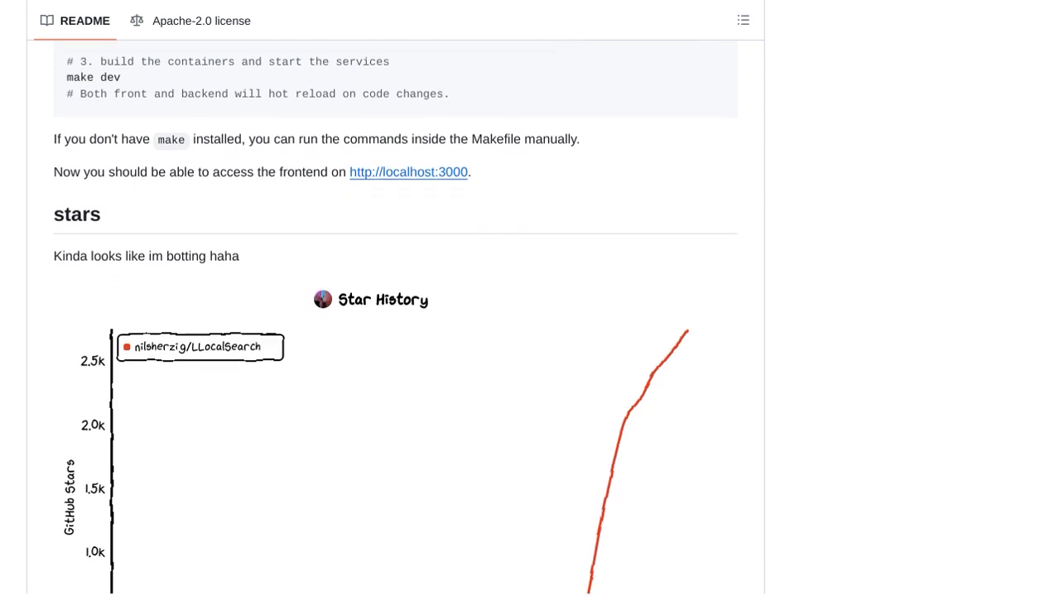
pyautogui.scroll(-3)
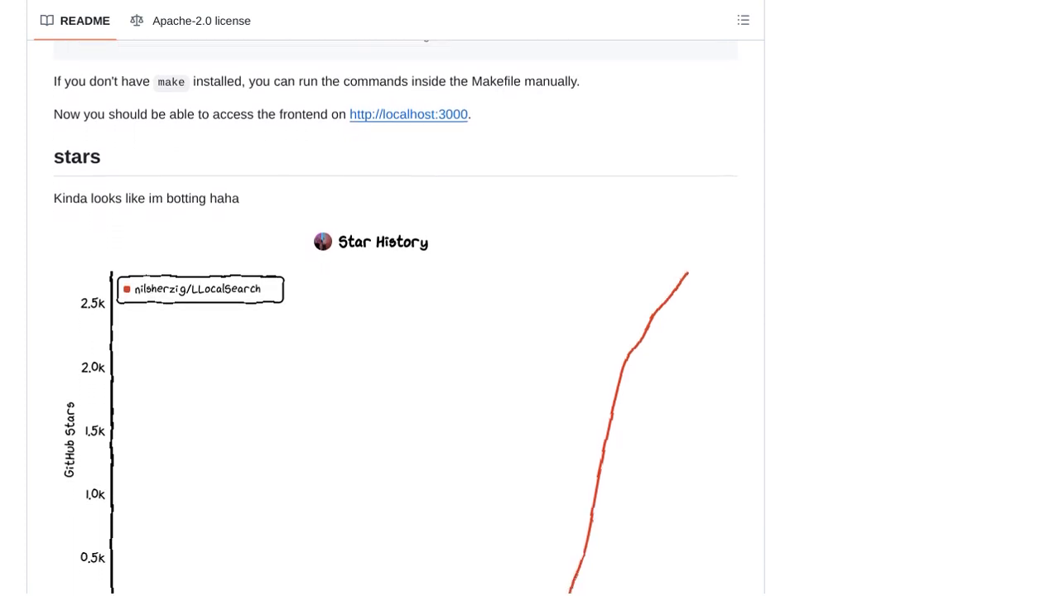
pyautogui.scroll(-3)
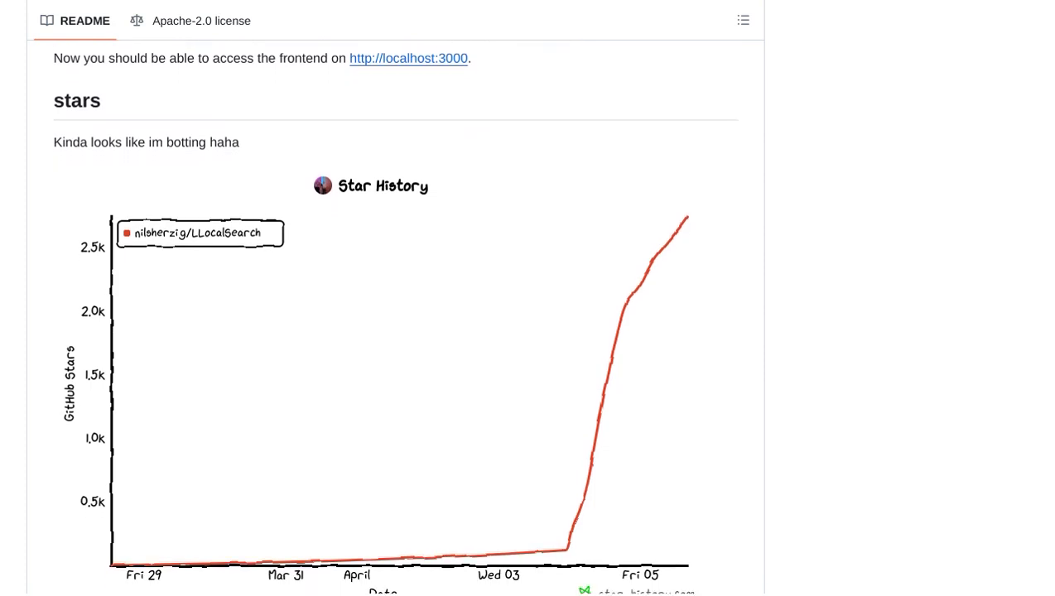
pyautogui.scroll(-3)
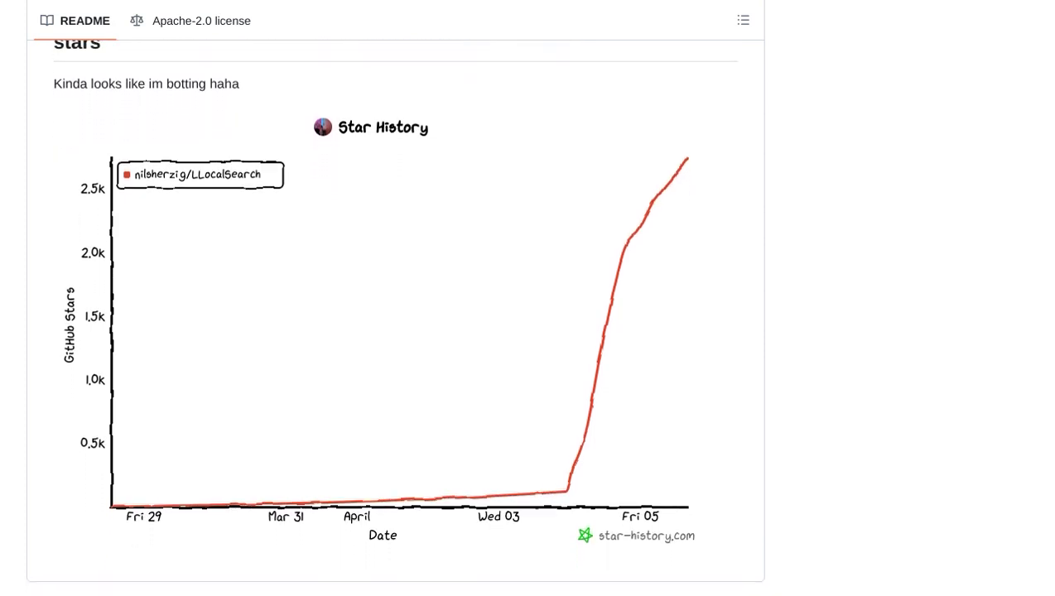